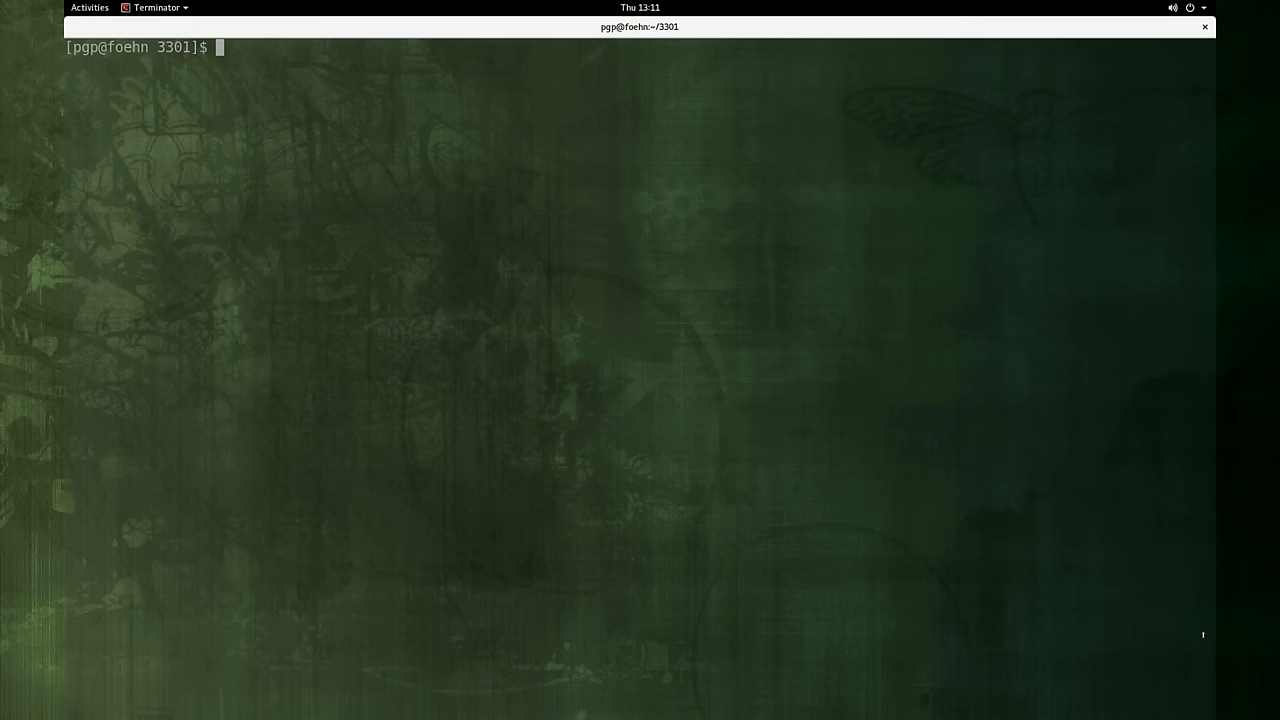
# Search the keyserver for key 7A35090F and import the first result.
pyautogui.write('gpg --search 7A35090F')
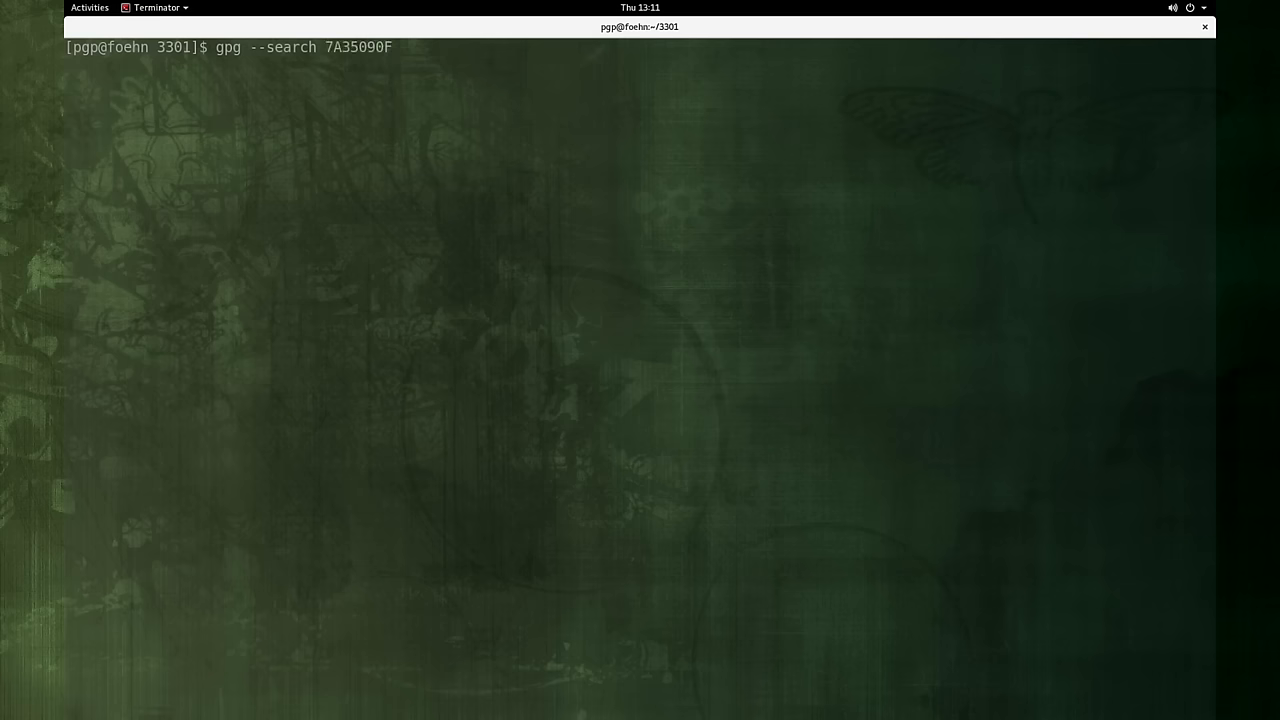
pyautogui.press('Return')
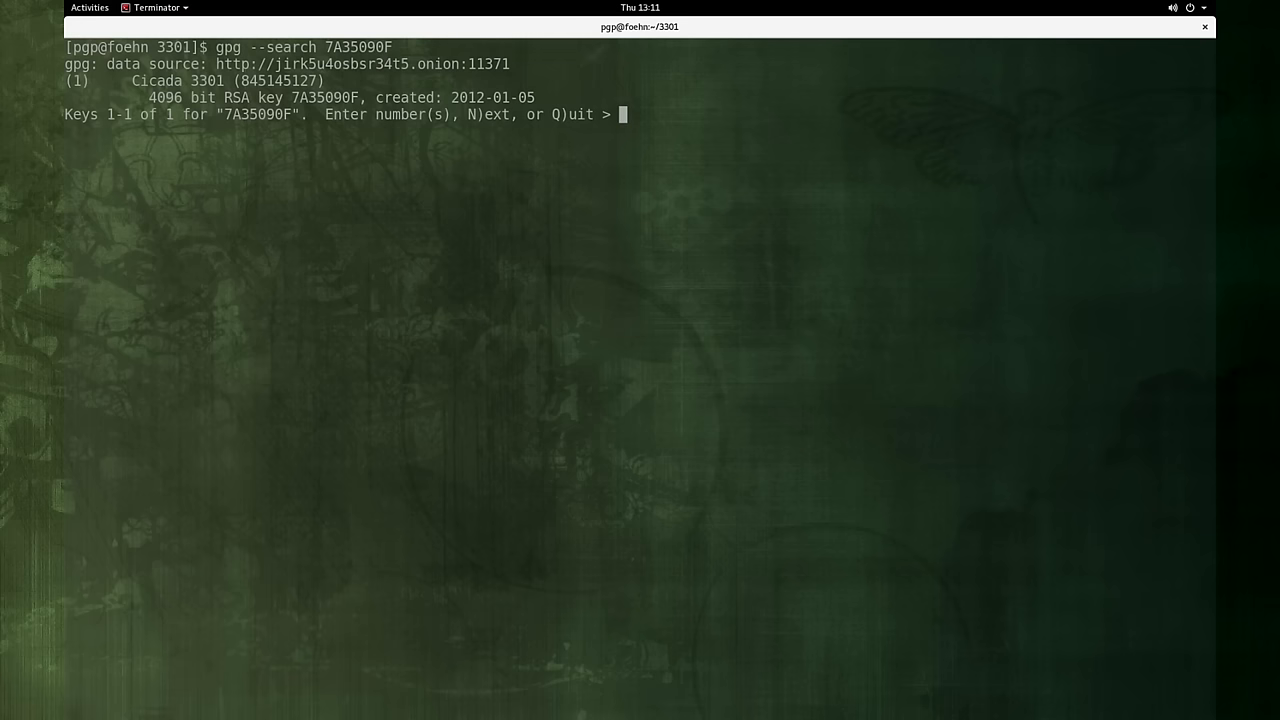
pyautogui.write('1')
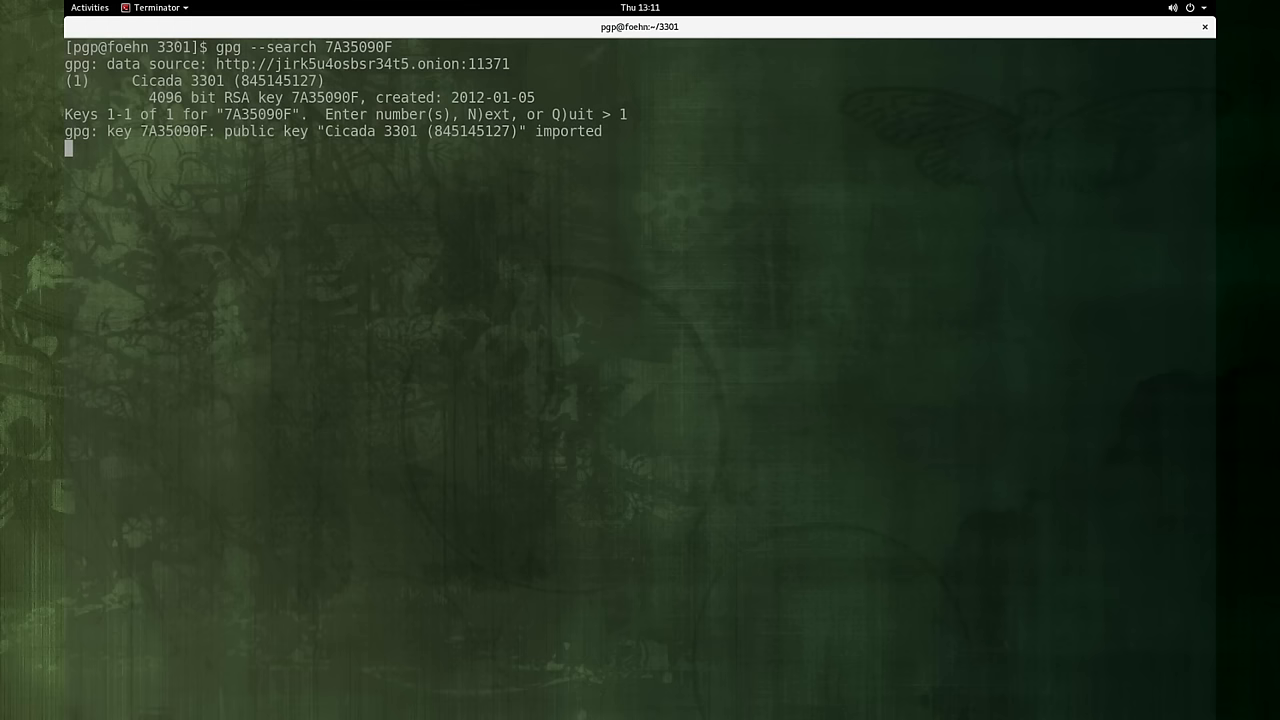
# Verify out.txt with gpg --verify and select the uncertified-key warning.
pyautogui.write('gp@foehn 3301]$ g')
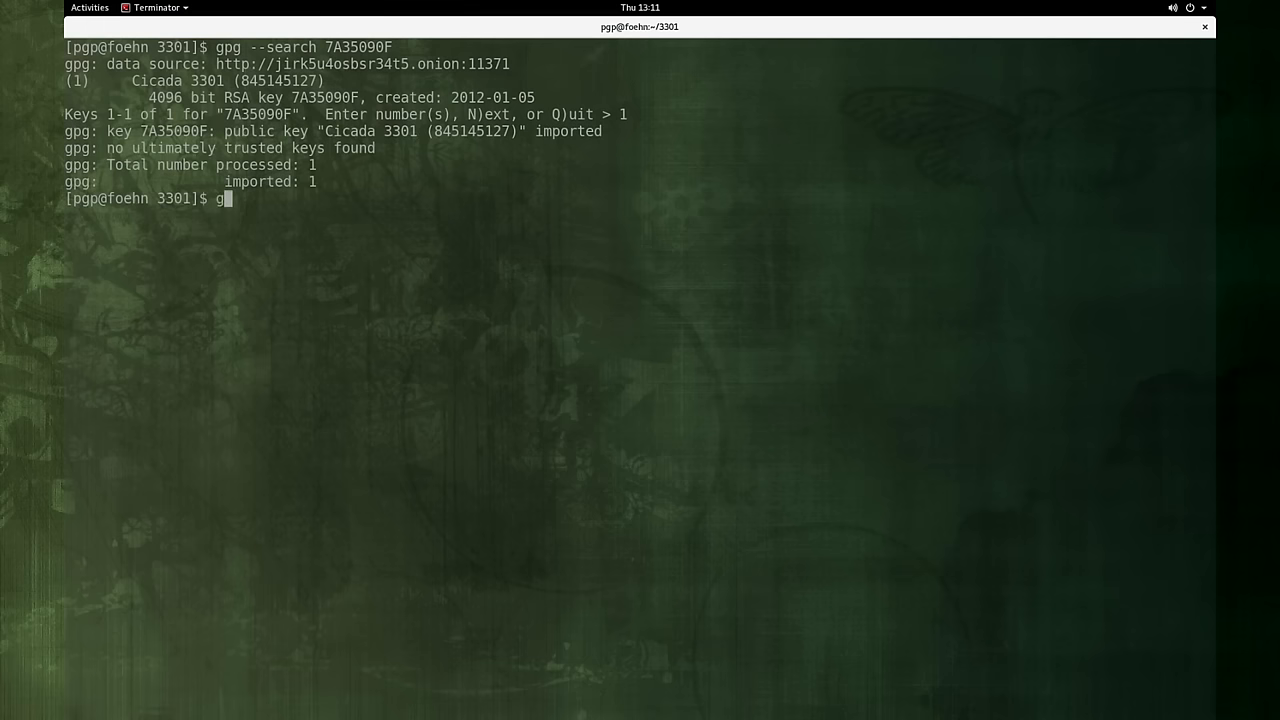
pyautogui.write('pg --verify out.txt')
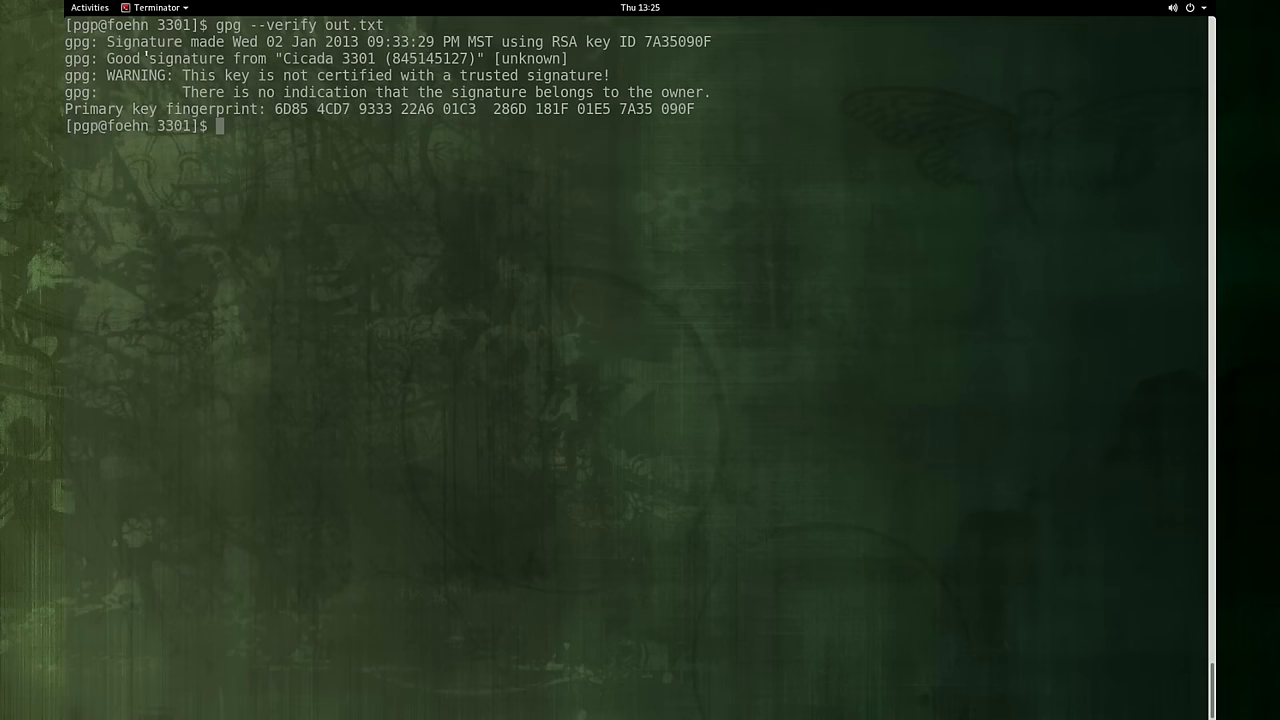
pyautogui.doubleClick(180, 58)
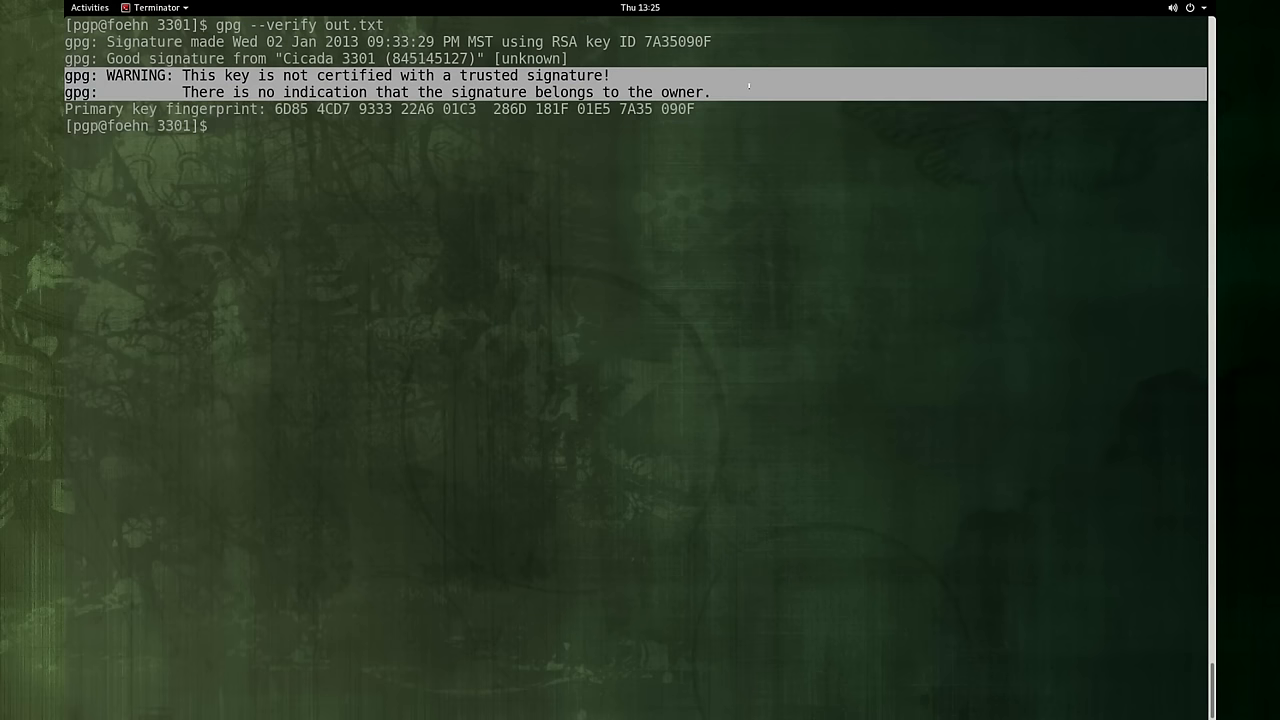
pyautogui.write('g')
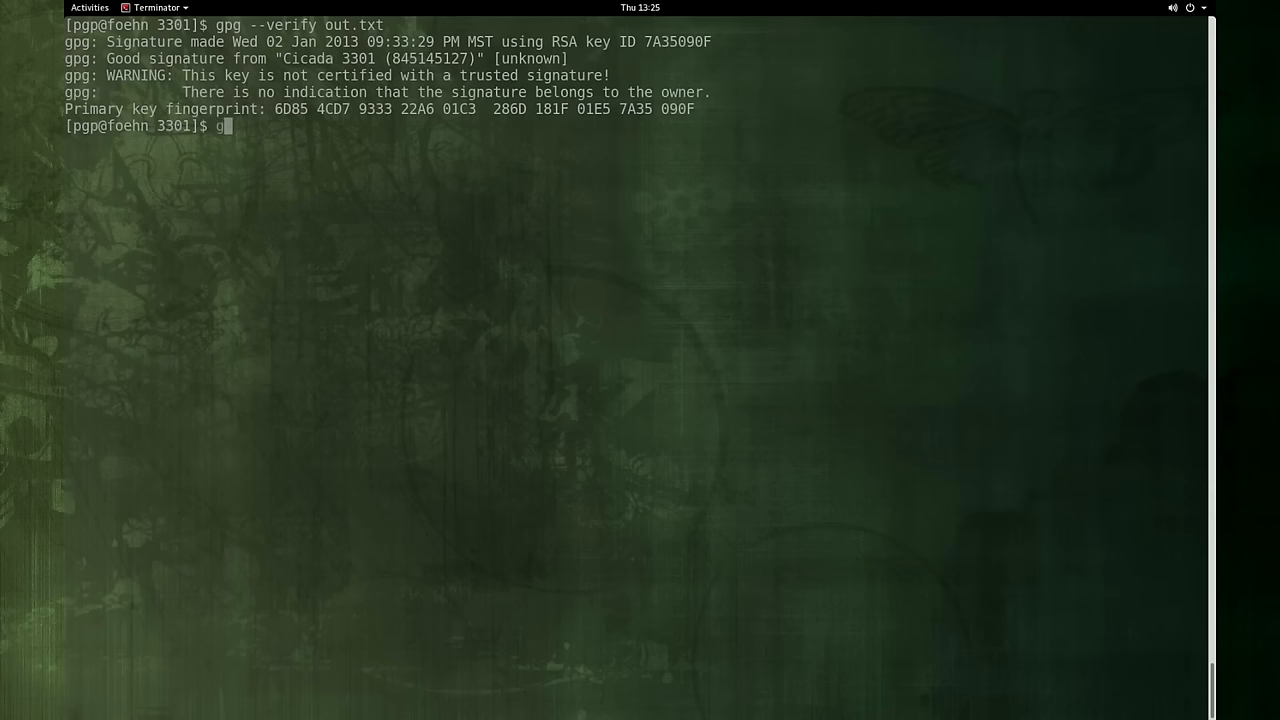
# Generate a Nox Populi key pair with a noxpopuli3301 email address and confirmed passphrase.
pyautogui.write('gpg --gen-key')
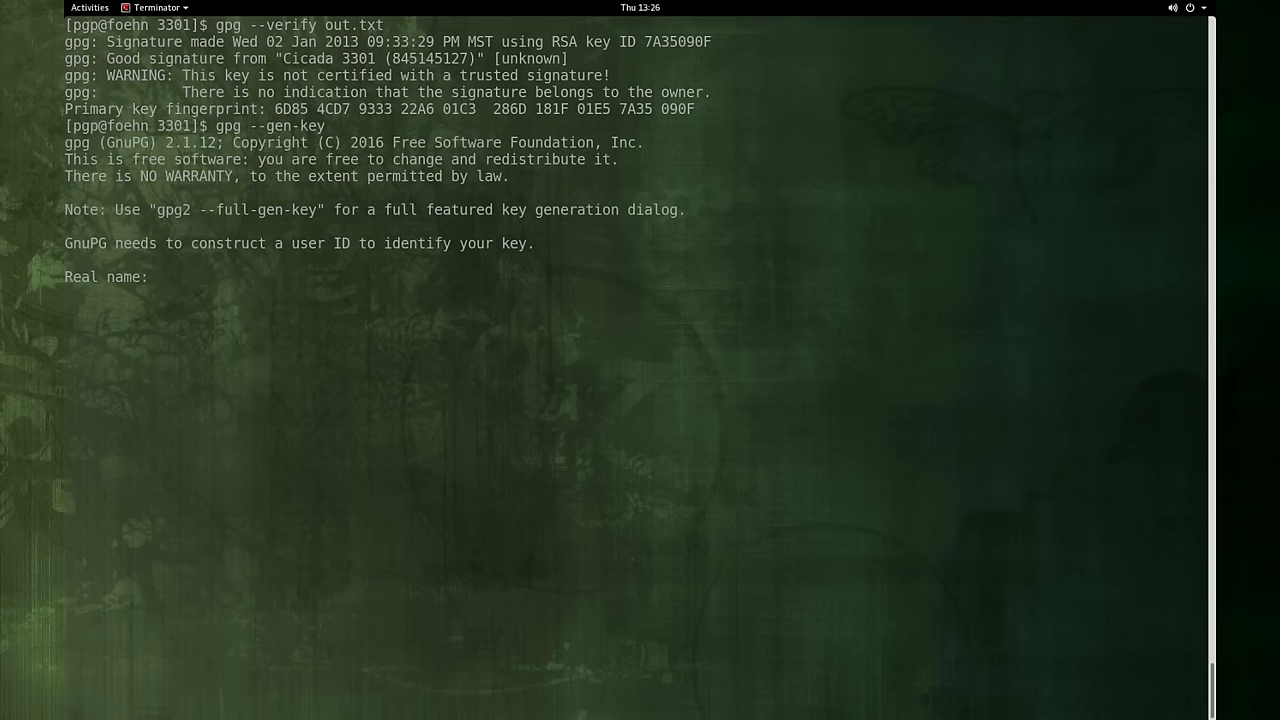
pyautogui.write('Nox Populi')
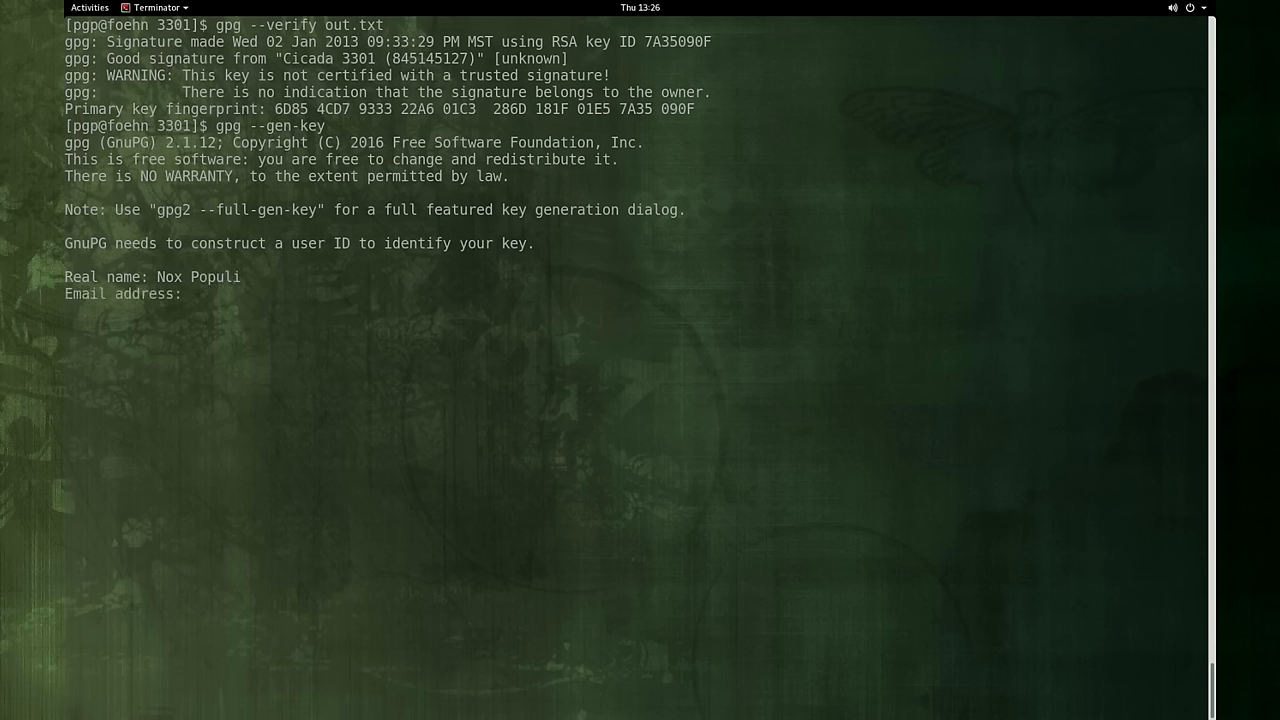
pyautogui.write('noxpopuli')
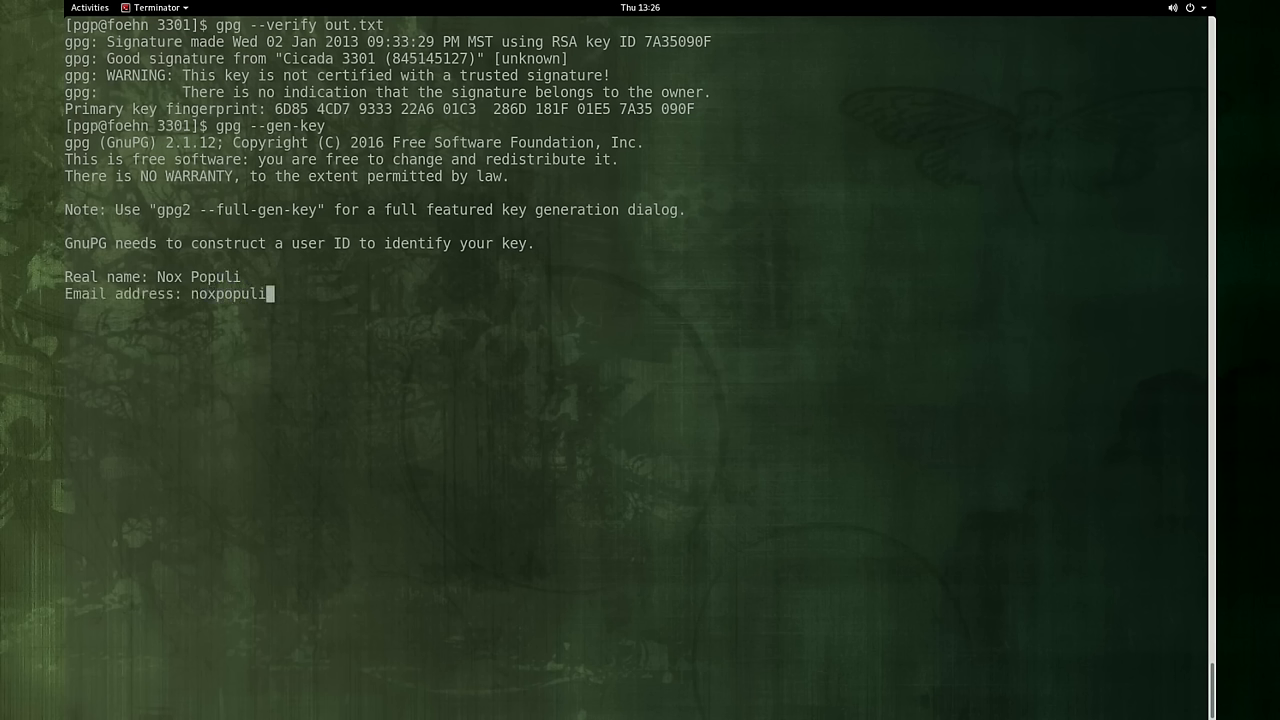
pyautogui.write('3301')
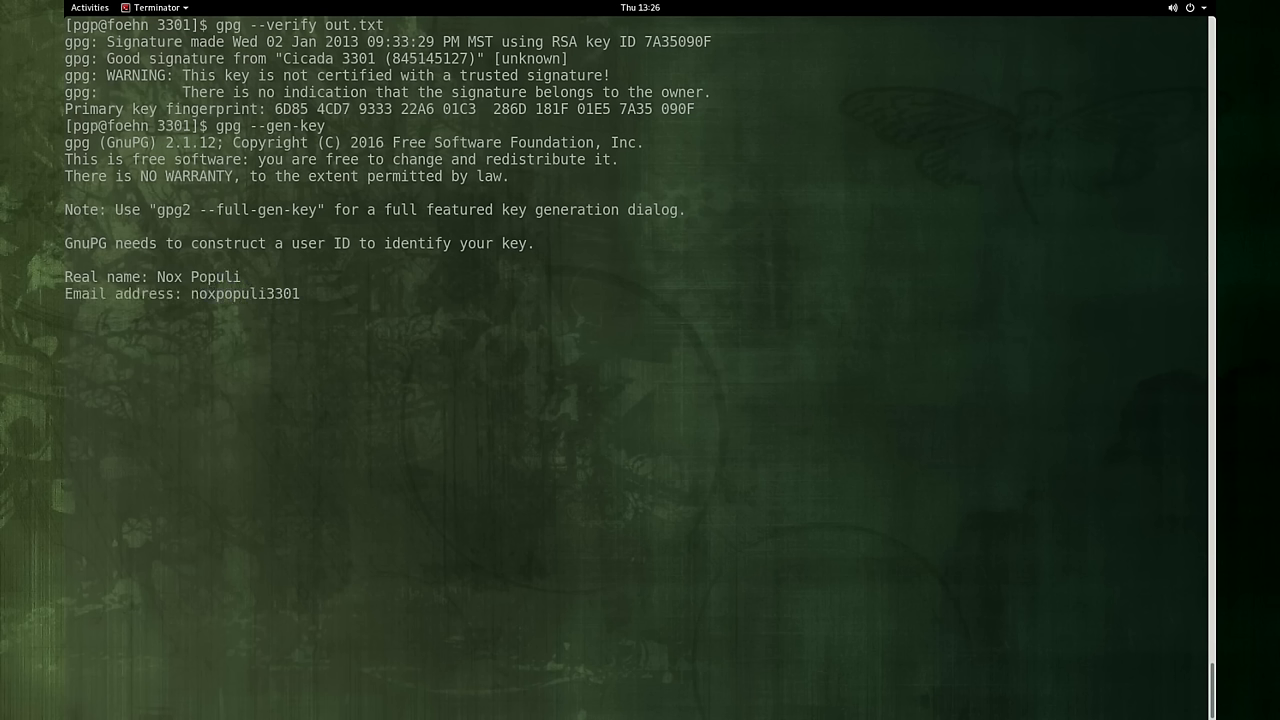
pyautogui.write('@fake,')
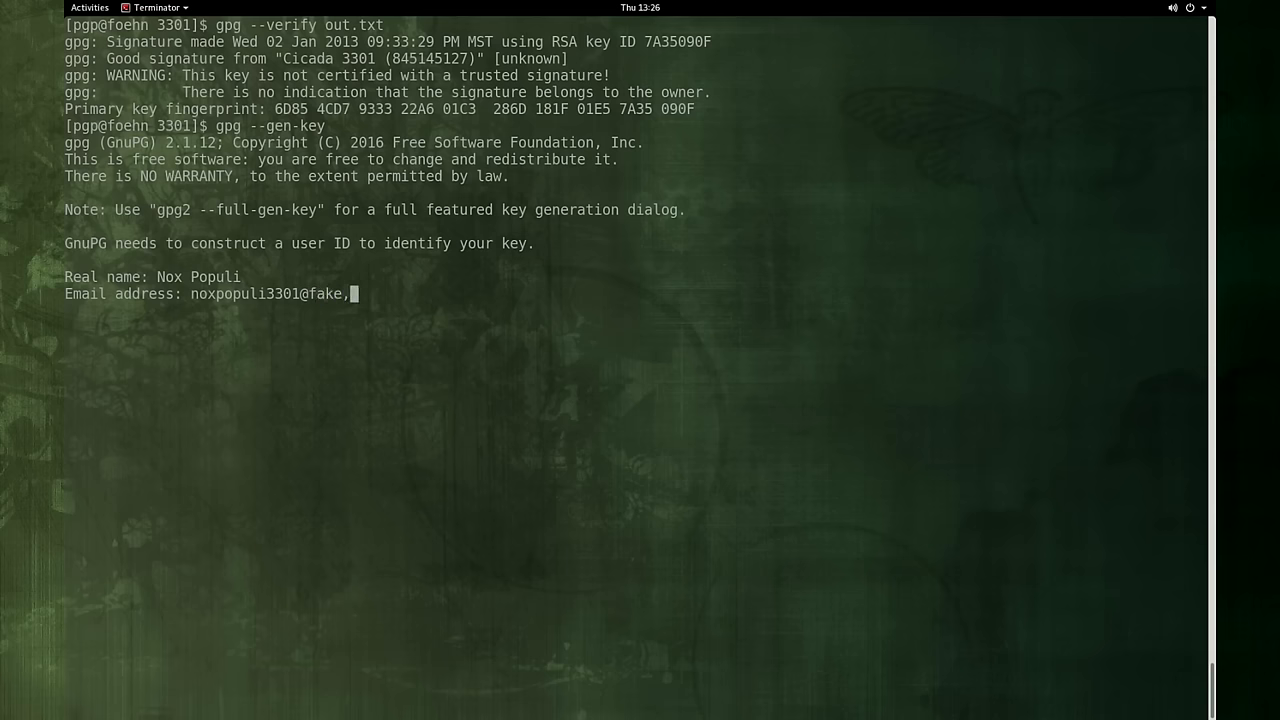
pyautogui.write('.com')
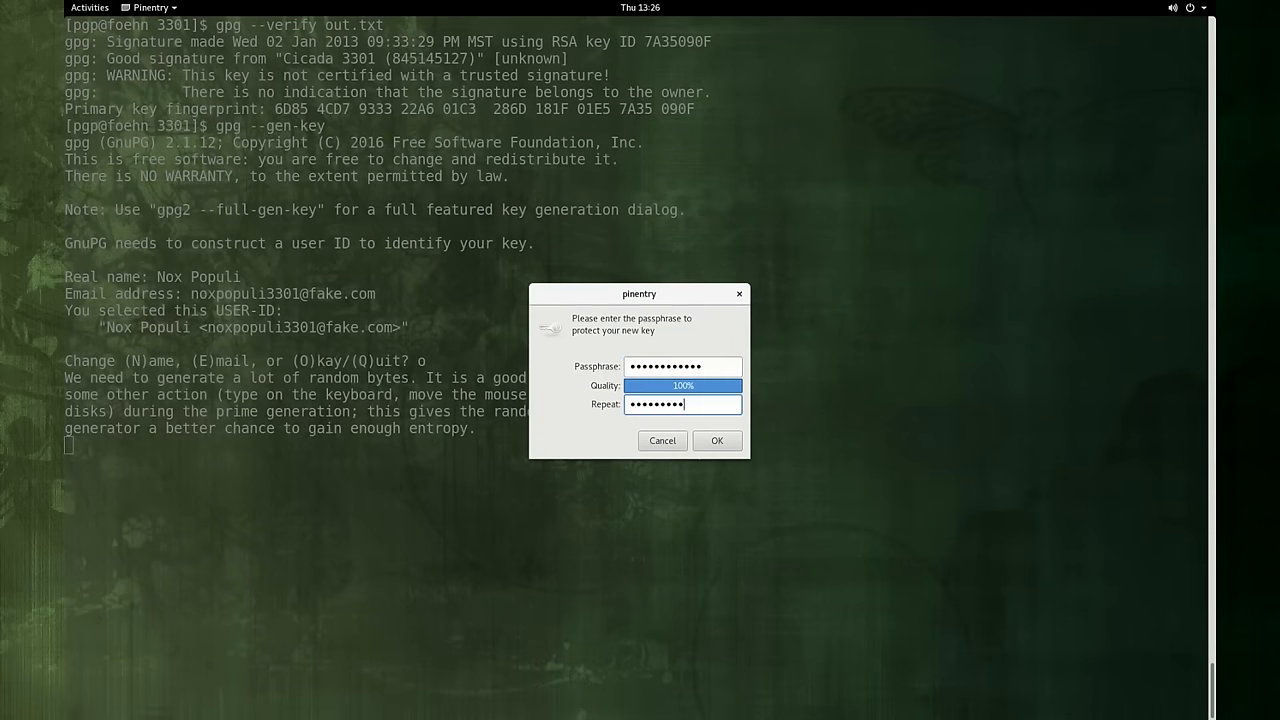
pyautogui.click(717, 440)
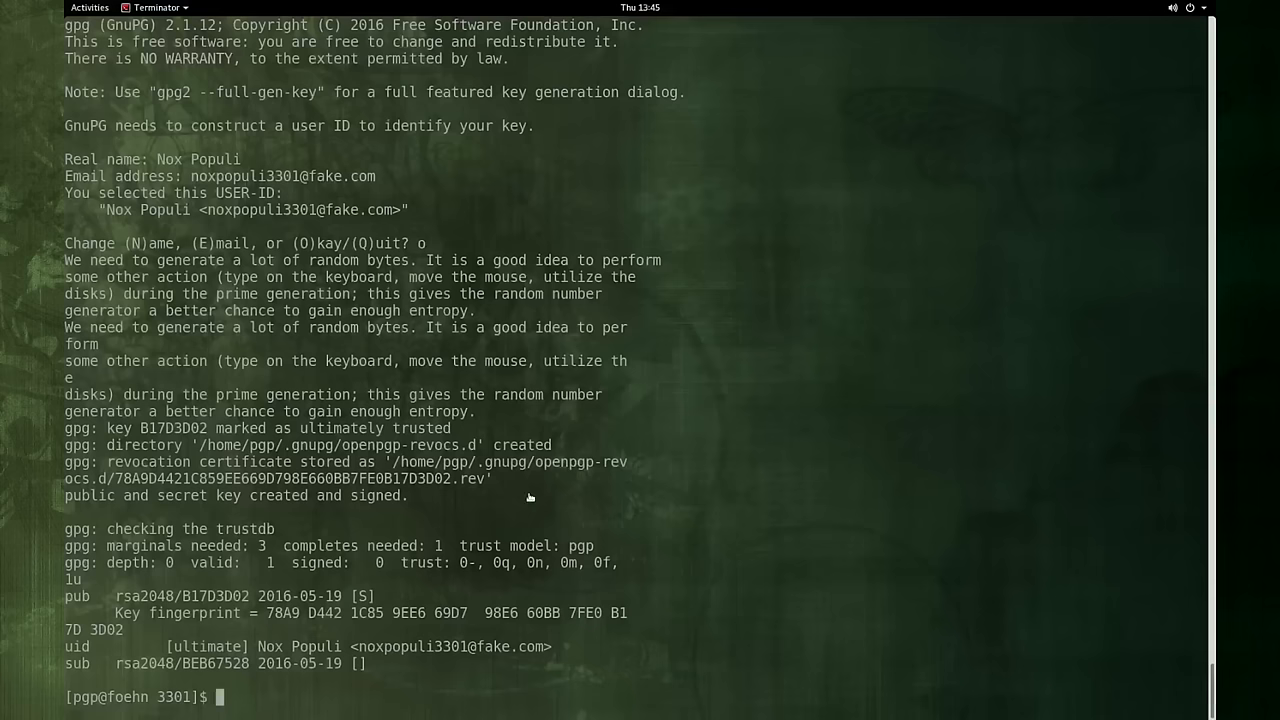
pyautogui.moveTo(952, 468)
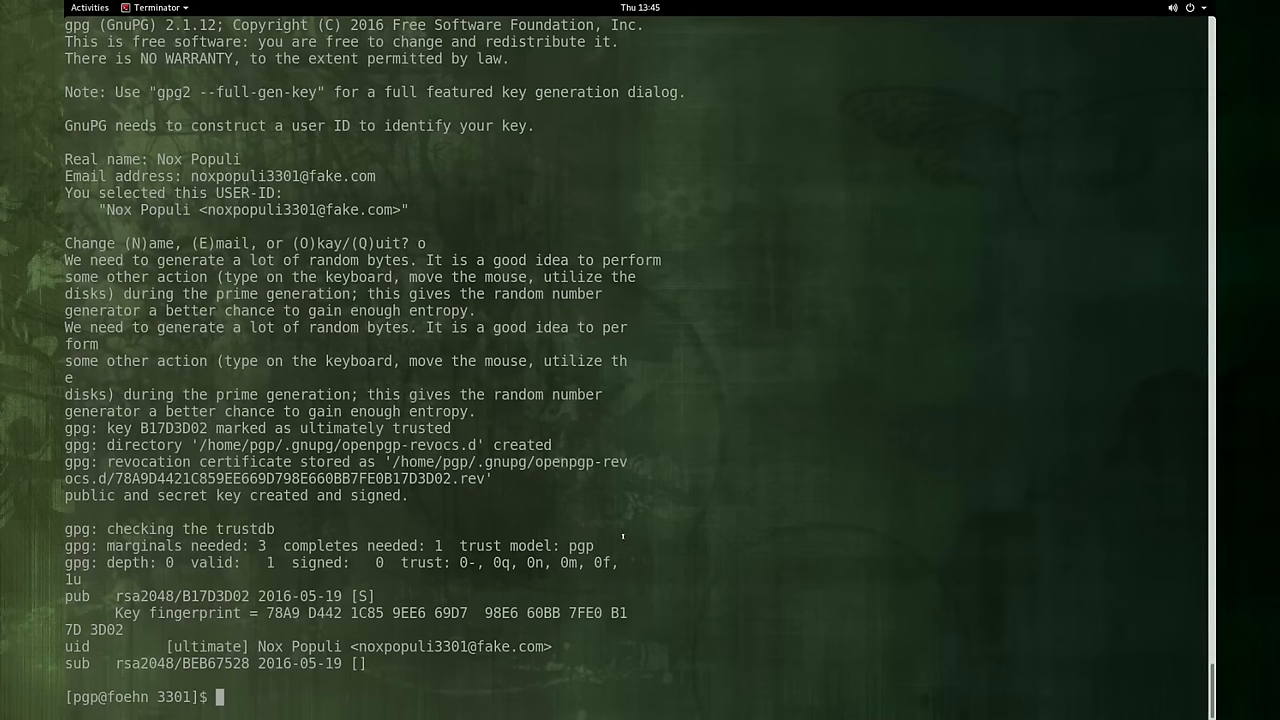
# List all keys in the keyring and select the Cicada 3301 key ID.
pyautogui.write('gpg --list-key')
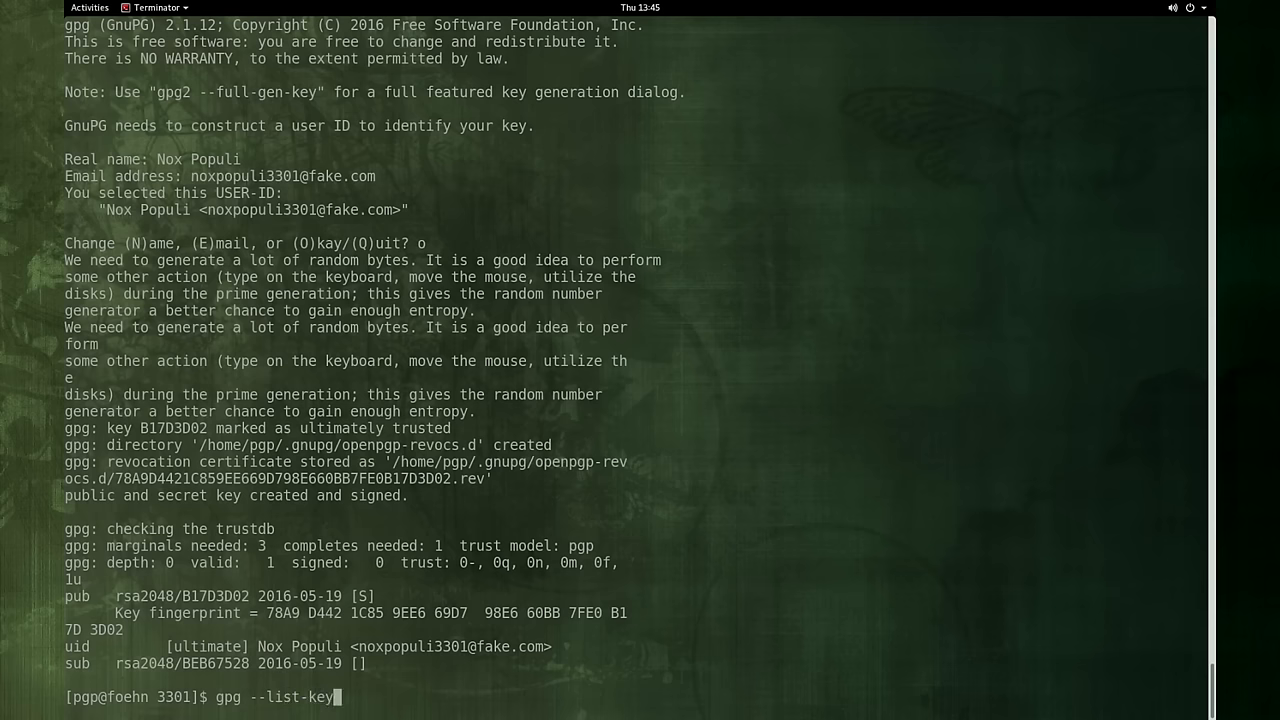
pyautogui.press('Return')
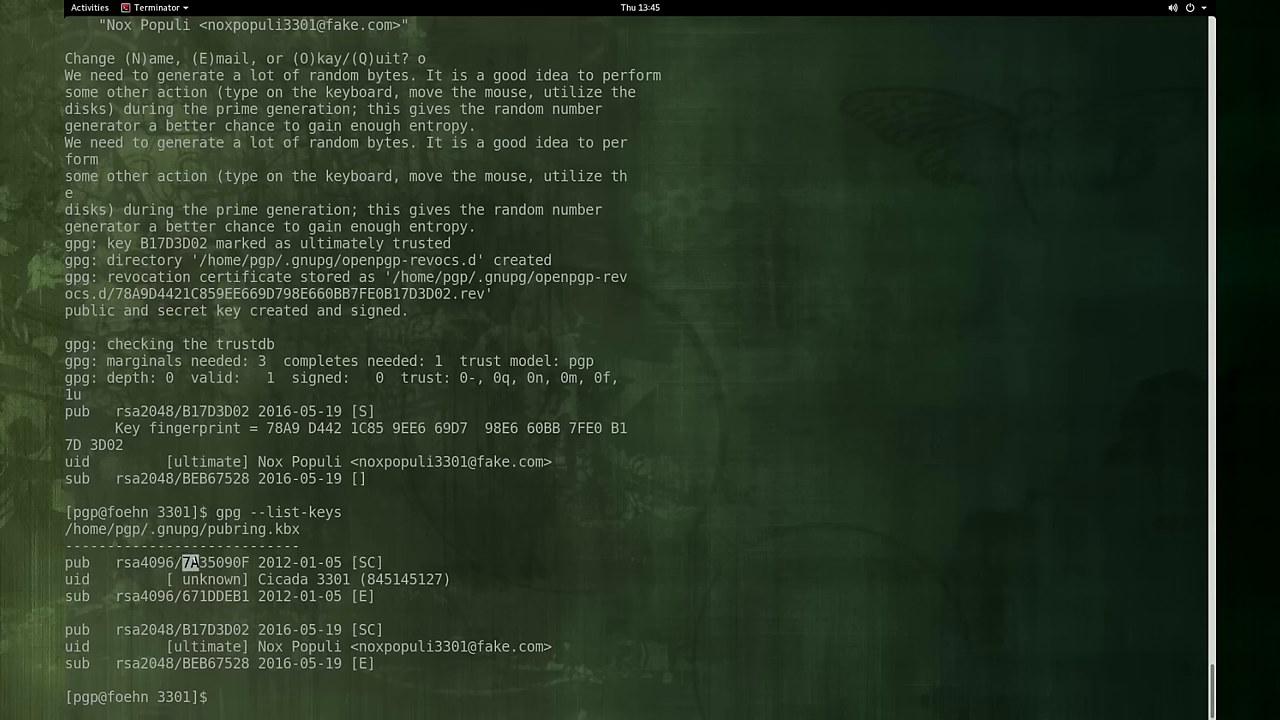
pyautogui.doubleClick(214, 563)
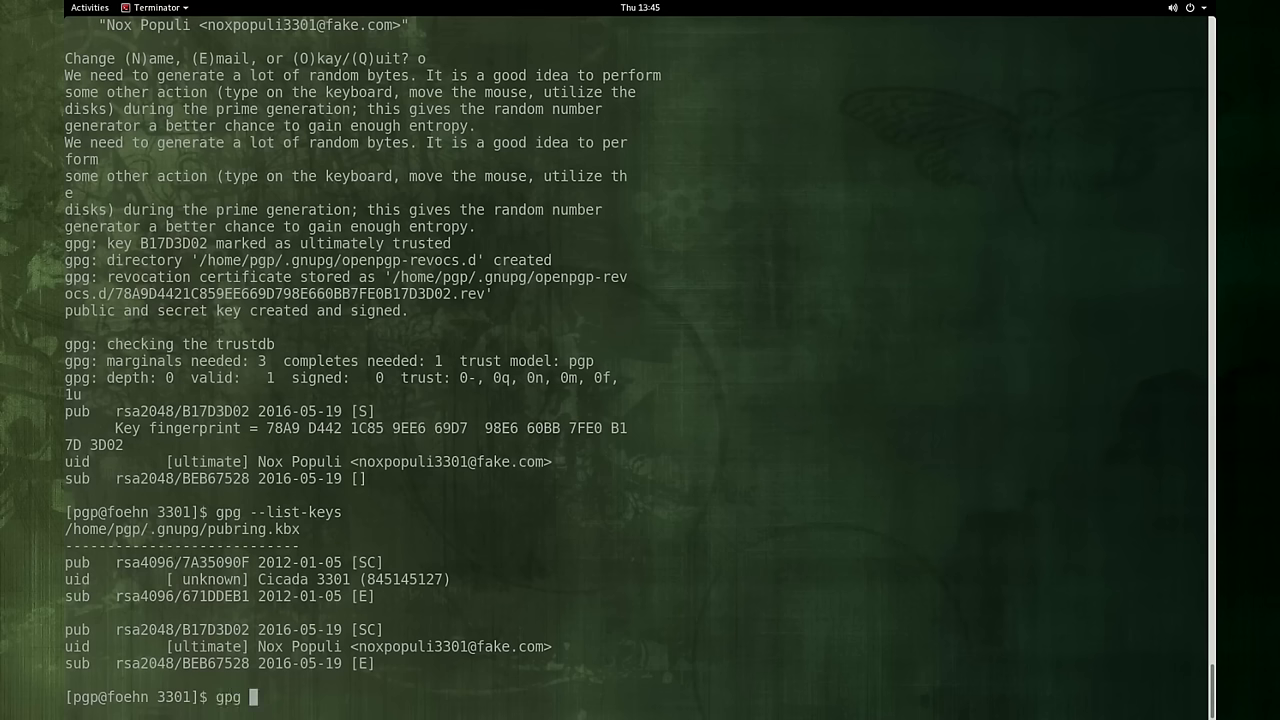
# Open key 7A35090F in the gpg key editor with gpg --edit-key.
pyautogui.write('--edit-key')
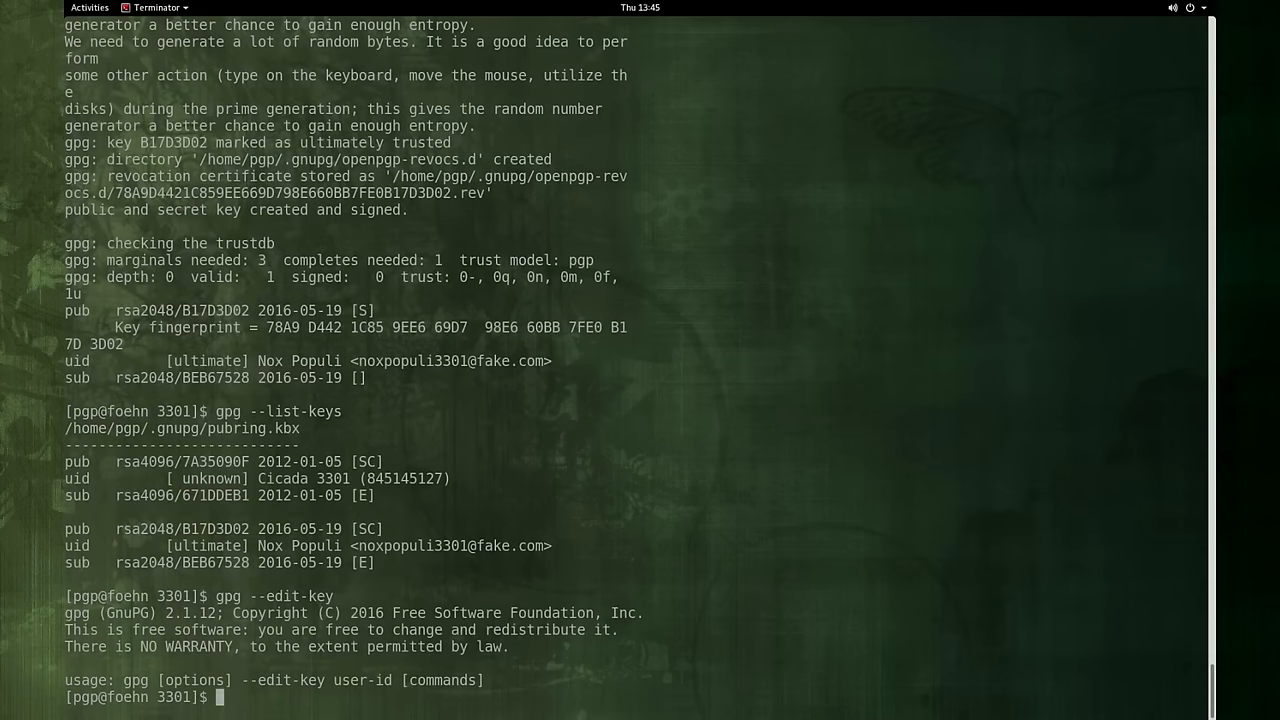
pyautogui.write('gpg --edit-key')
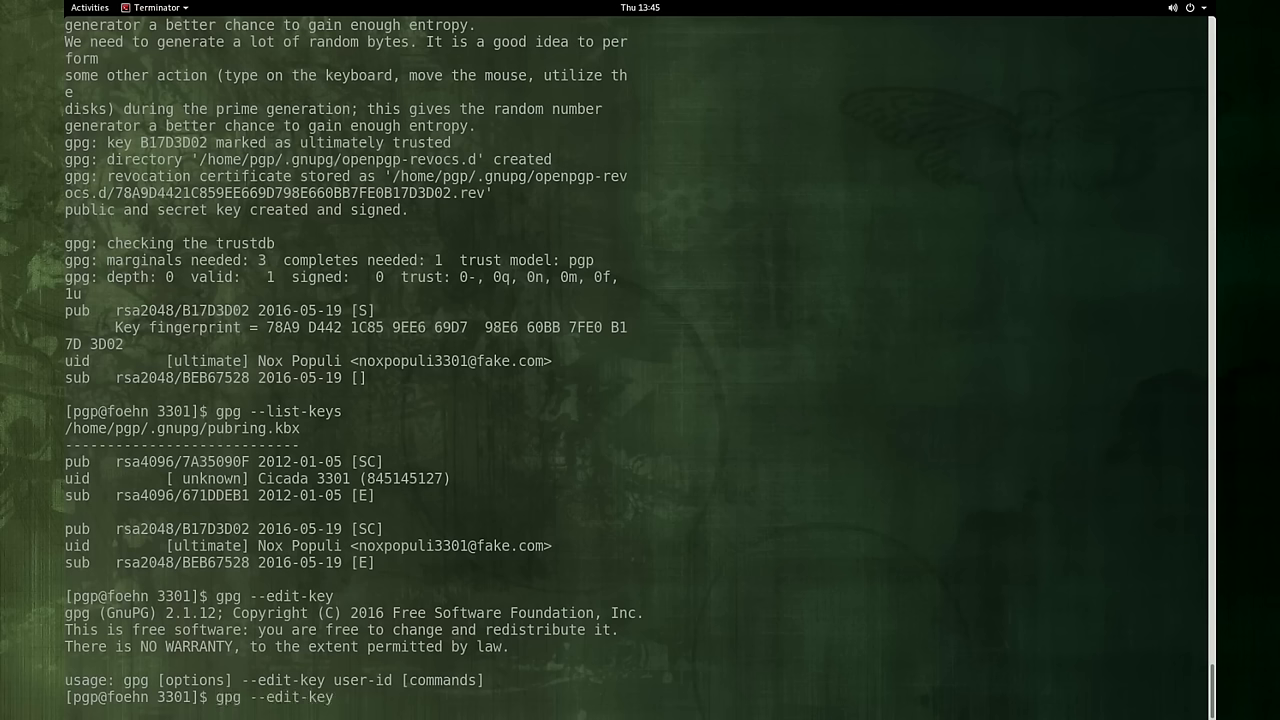
pyautogui.write('7A35090F')
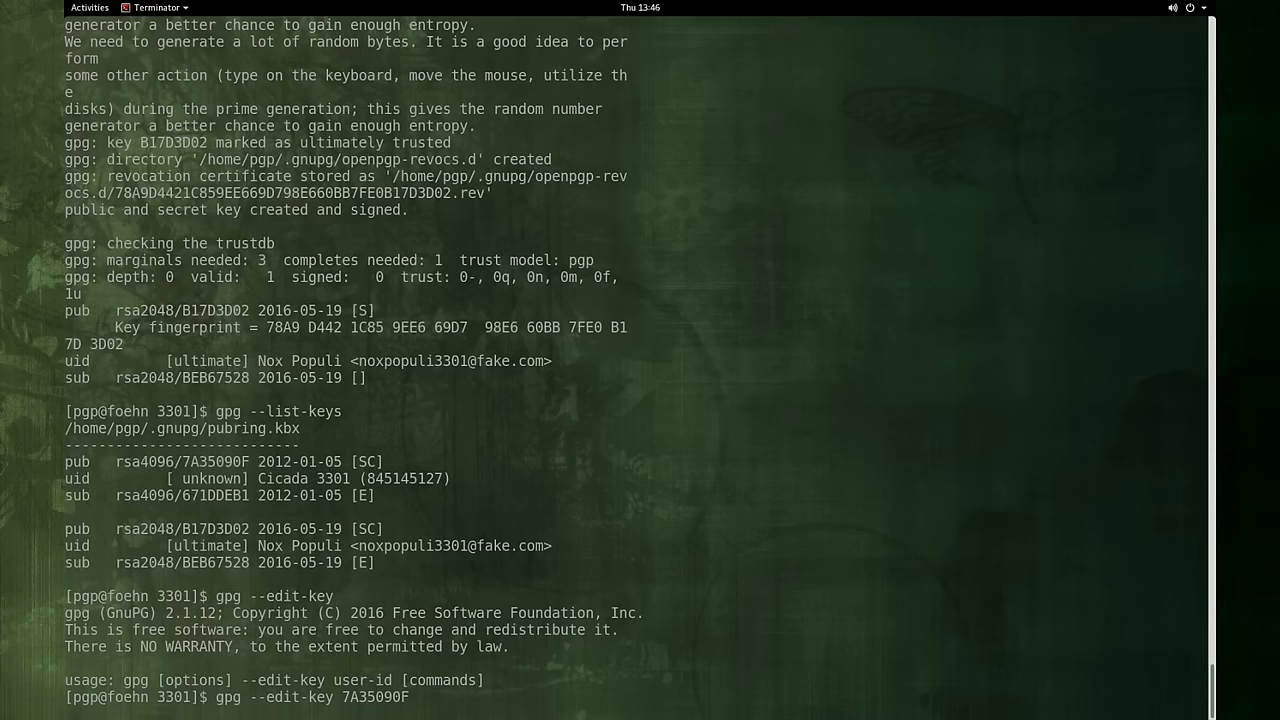
pyautogui.press('Return')
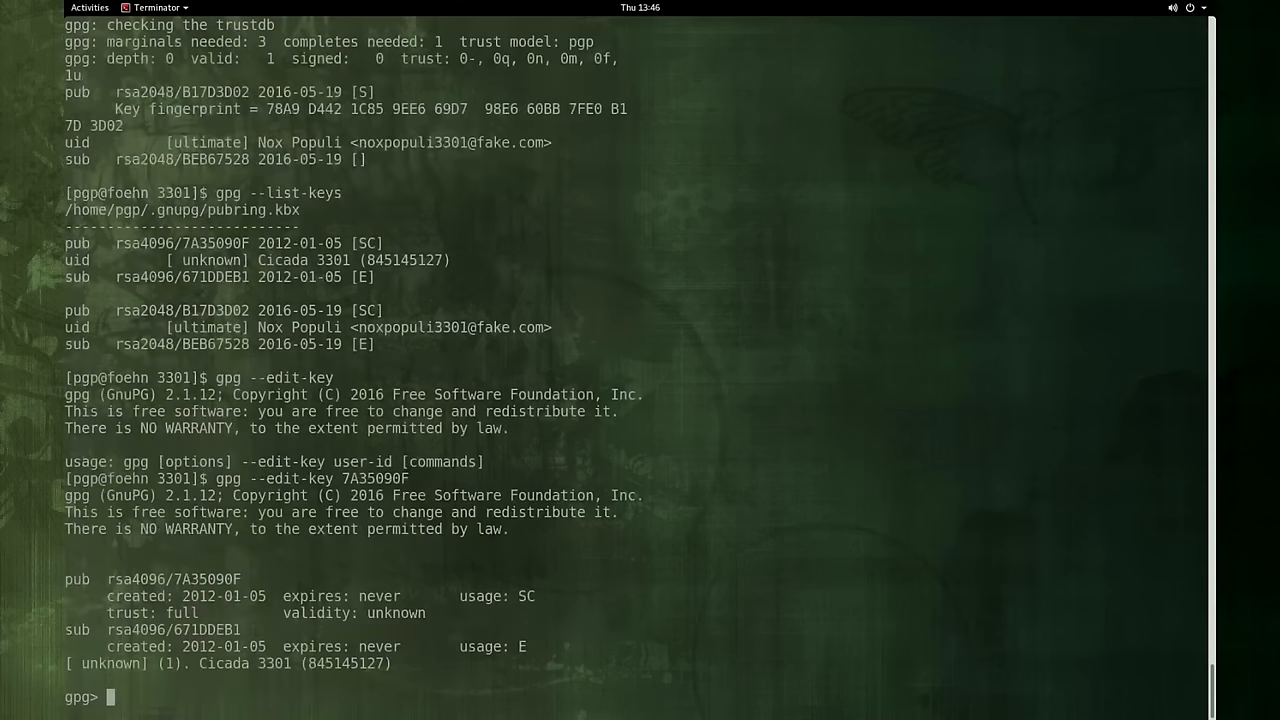
# Sign Cicada 3301's key 7A35090F, unlocking with the passphrase, and save the signature.
pyautogui.write('si')
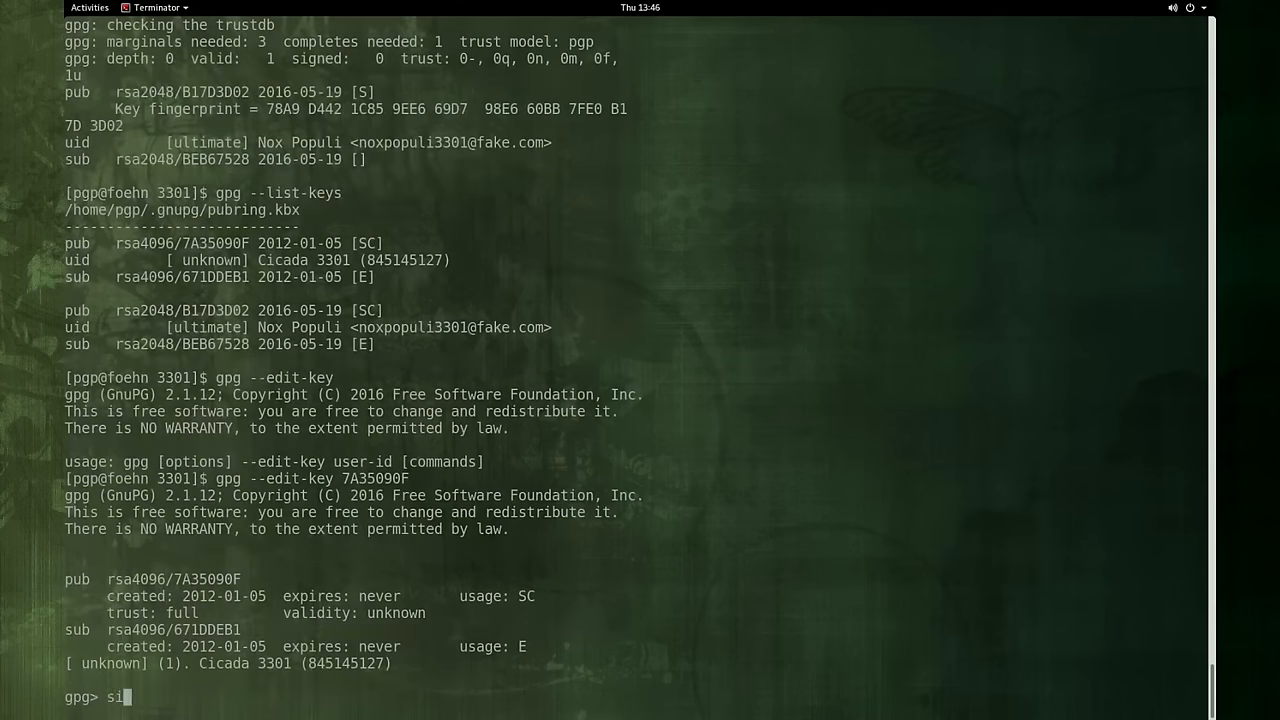
pyautogui.press('Return')
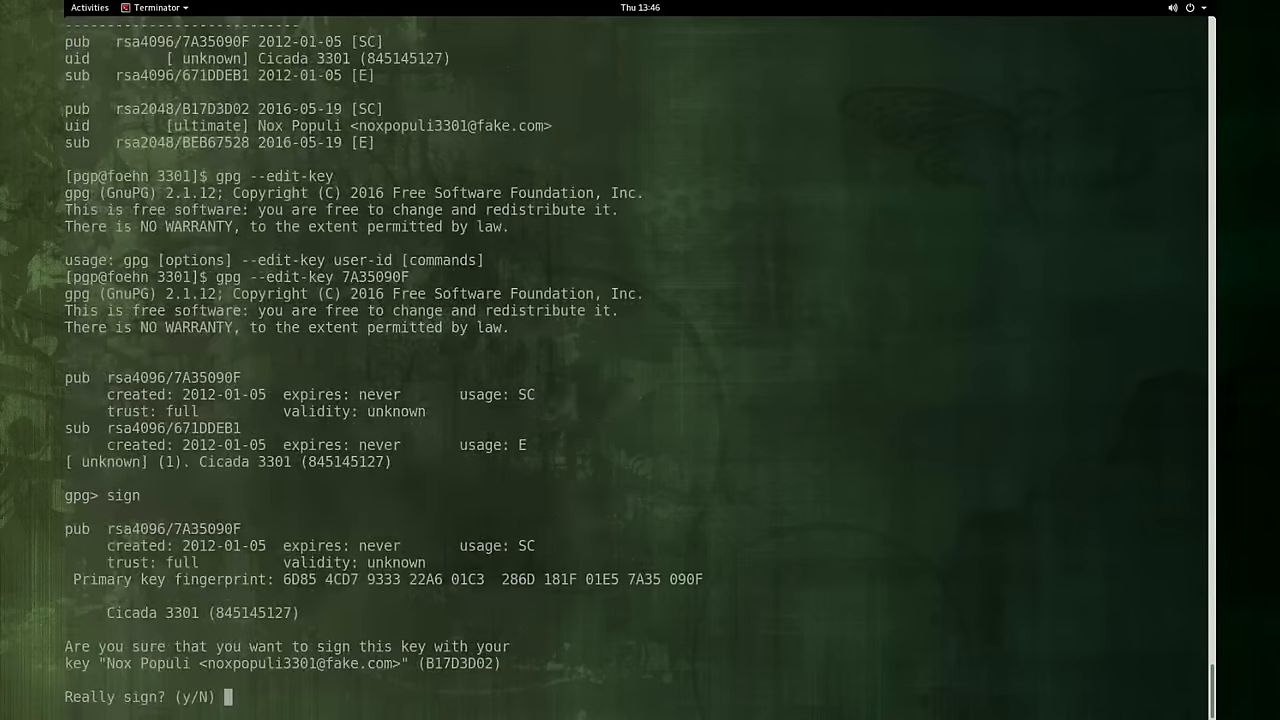
pyautogui.write('y')
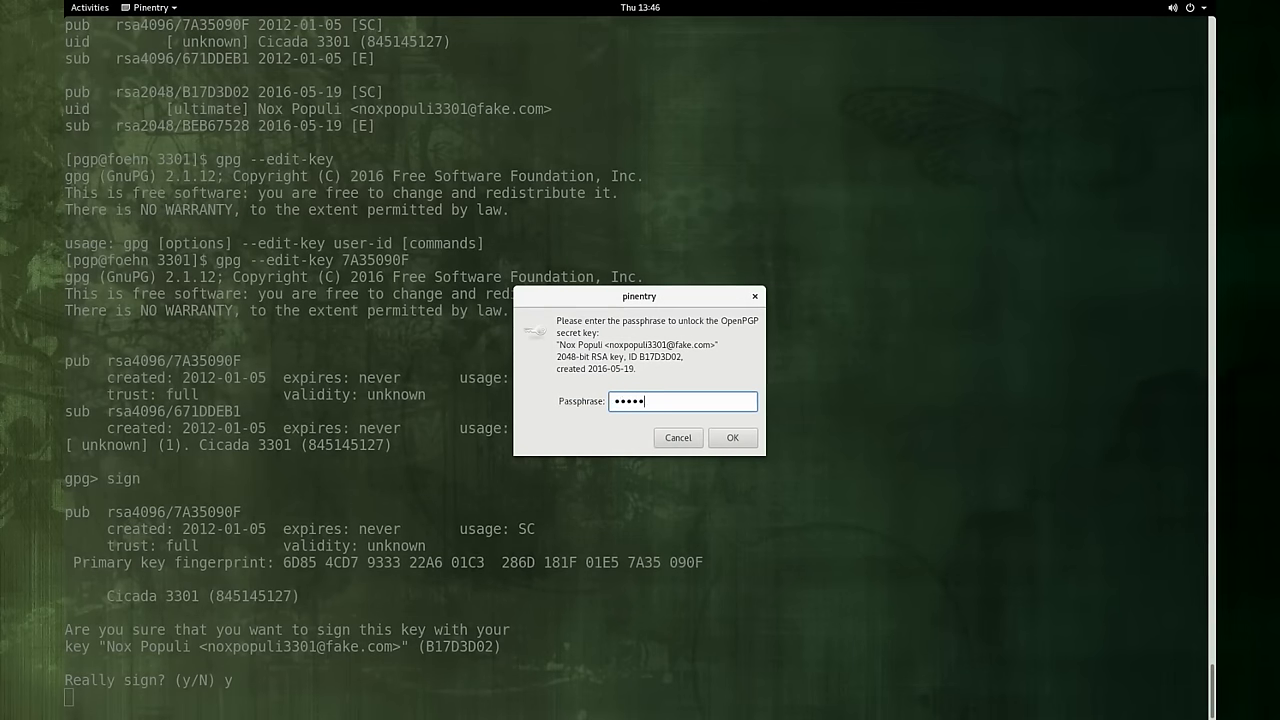
pyautogui.click(732, 437)
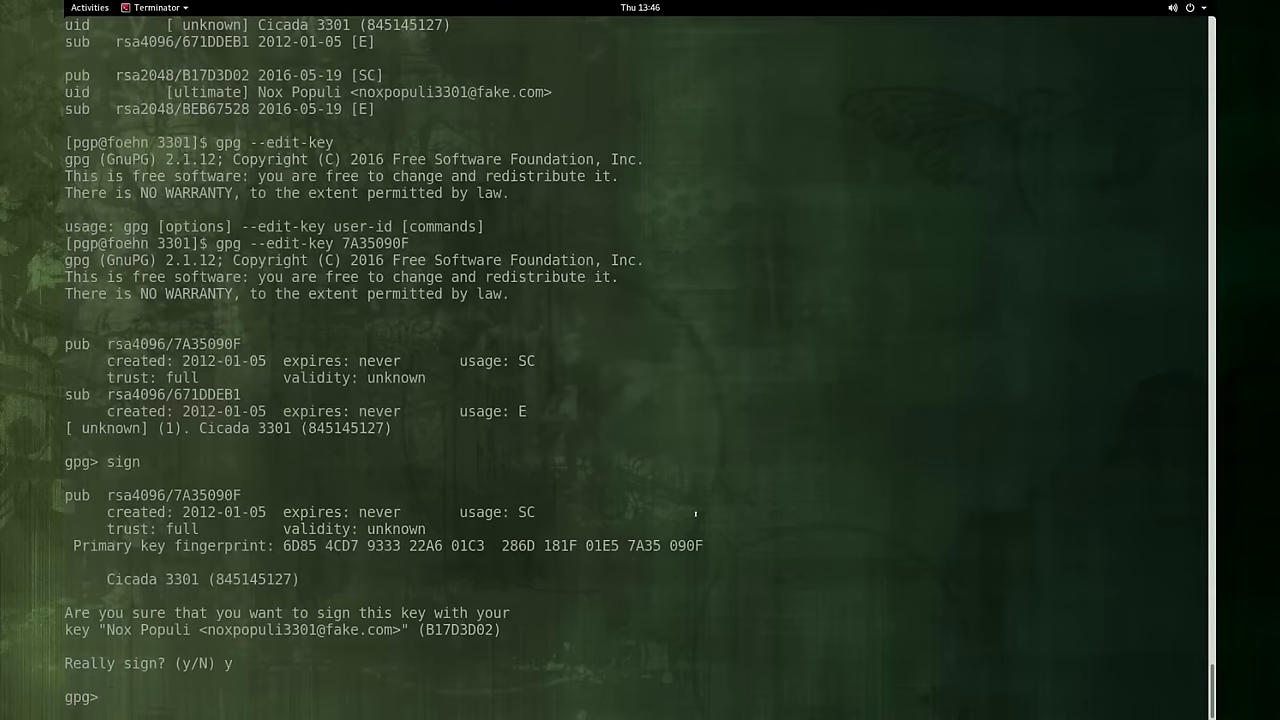
pyautogui.write('save')
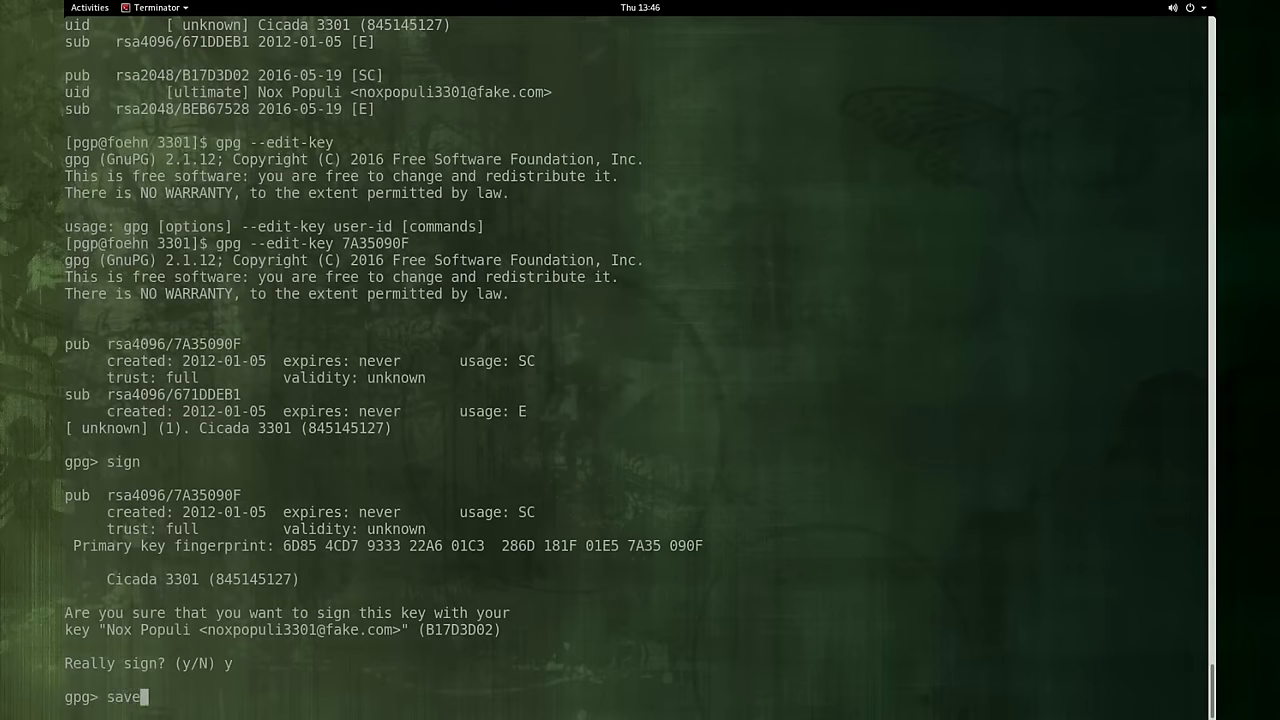
pyautogui.press('Return')
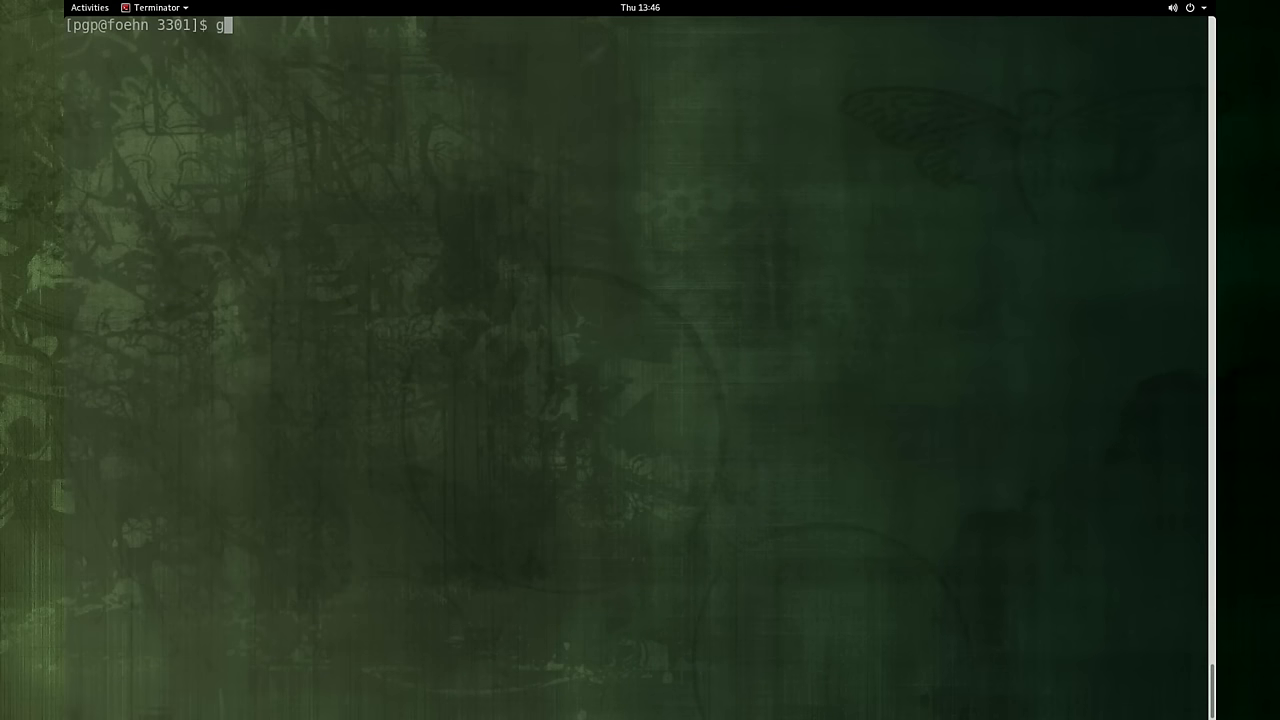
# Re-run gpg --verify on out.txt to check for a good Cicada 3301 signature.
pyautogui.write('pg --verify out.txt')
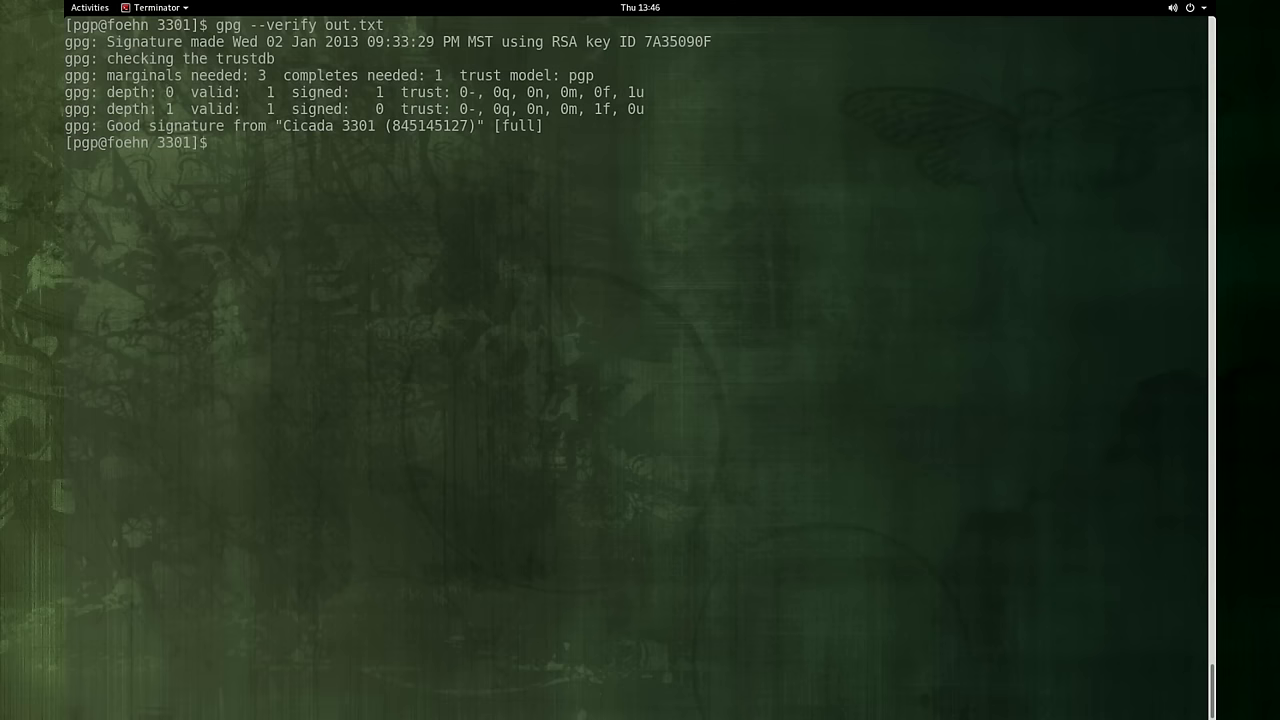
pyautogui.moveTo(540, 312)
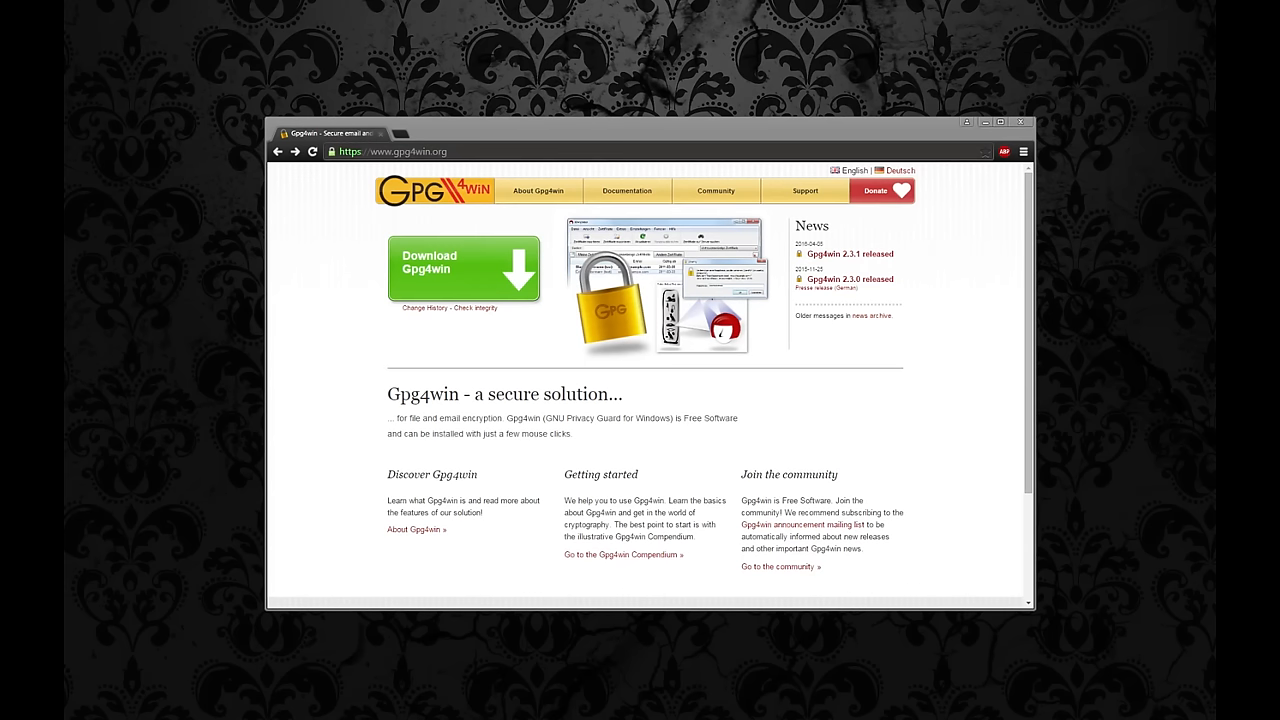
pyautogui.moveTo(466, 282)
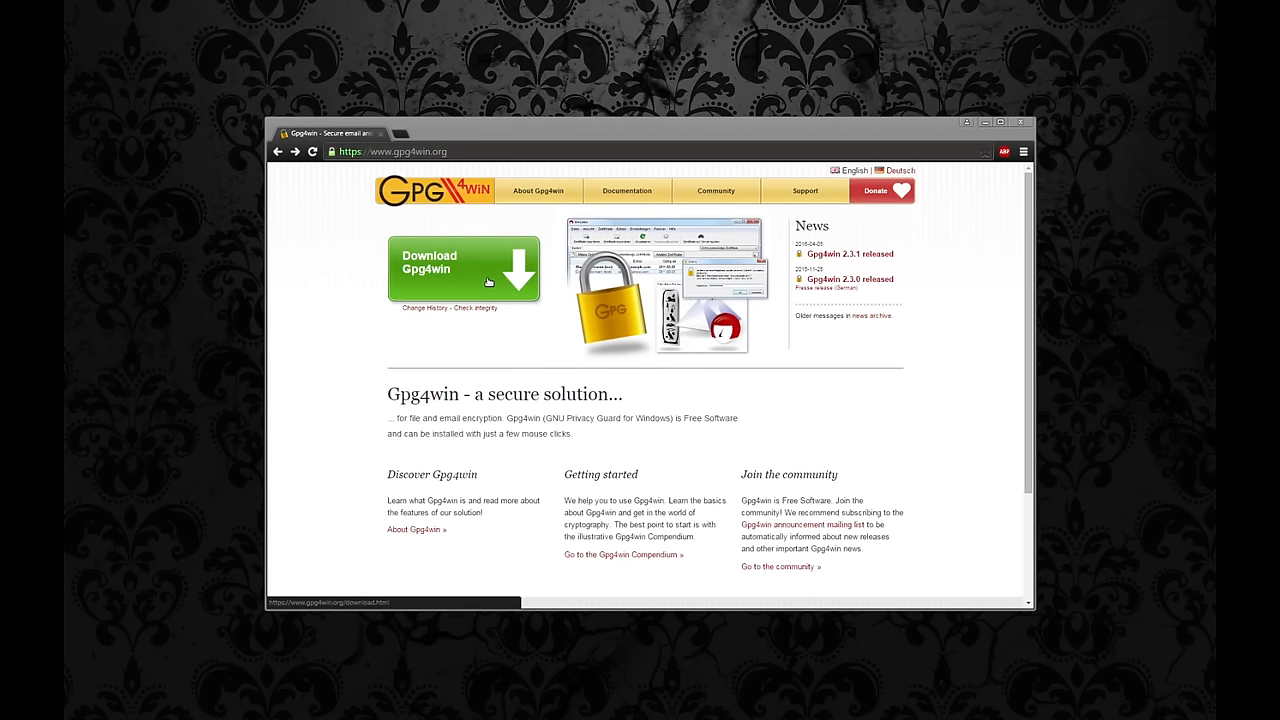
# Download the full Gpg4win 2.3.1 installer from gpg4win.org and keep the file.
pyautogui.click(465, 270)
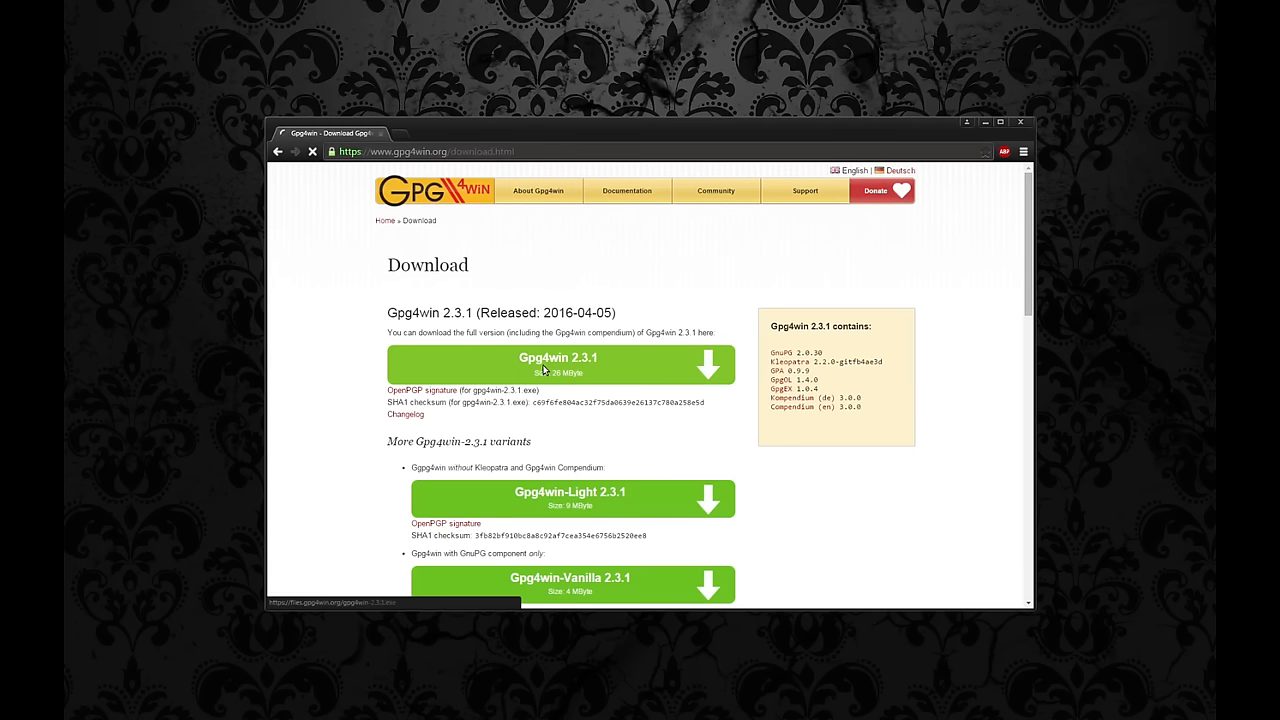
pyautogui.click(558, 366)
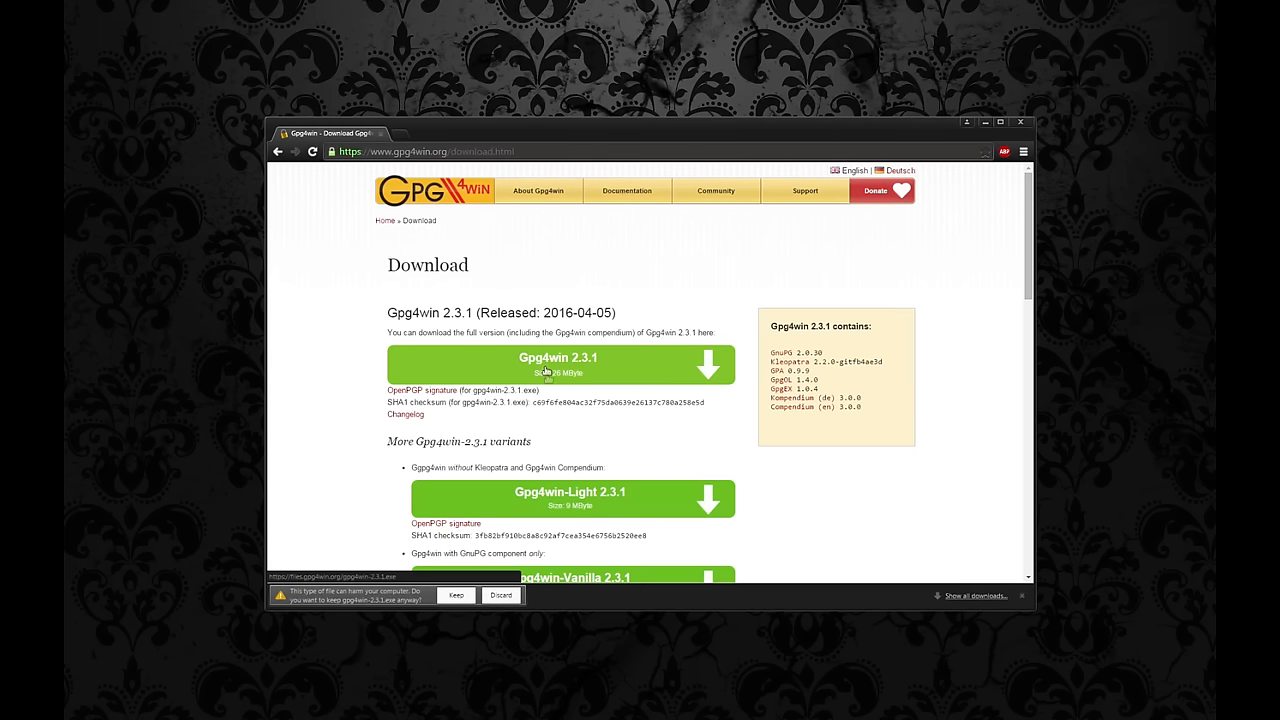
pyautogui.click(453, 596)
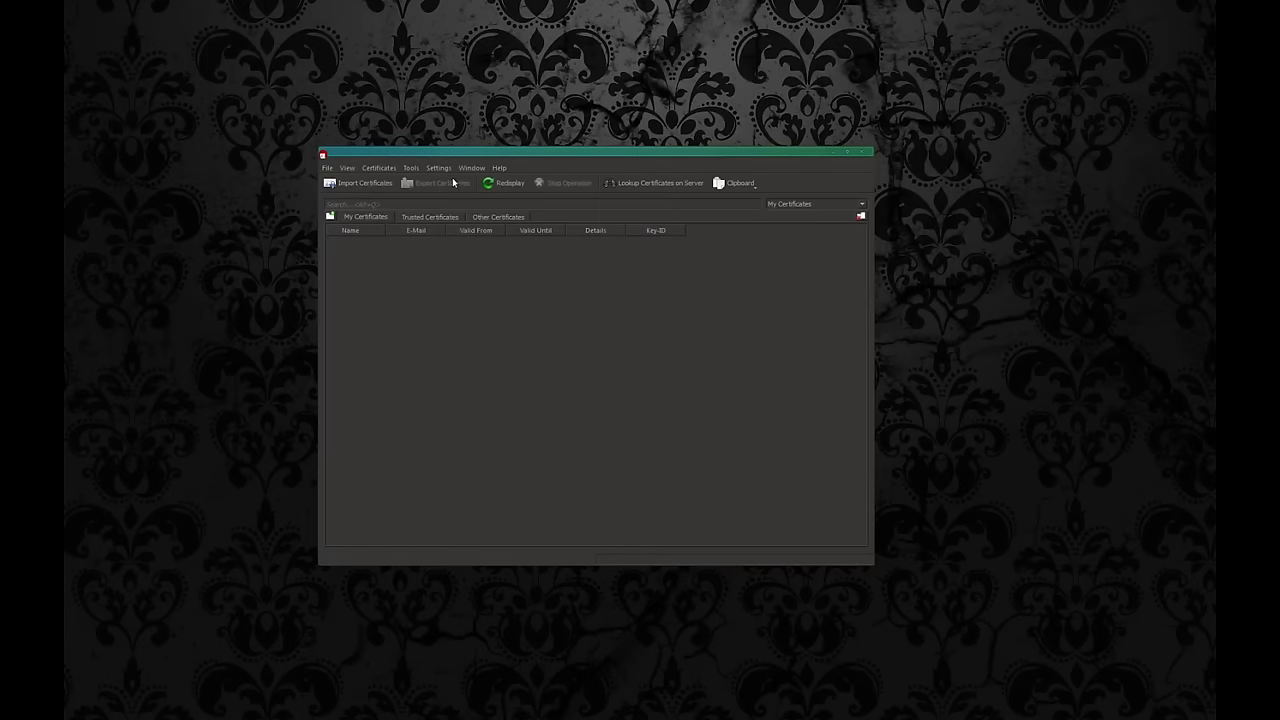
# Set the GnuPG System keyserver to hkp://pgp.mit.edu in Kleopatra's configuration.
pyautogui.click(447, 167)
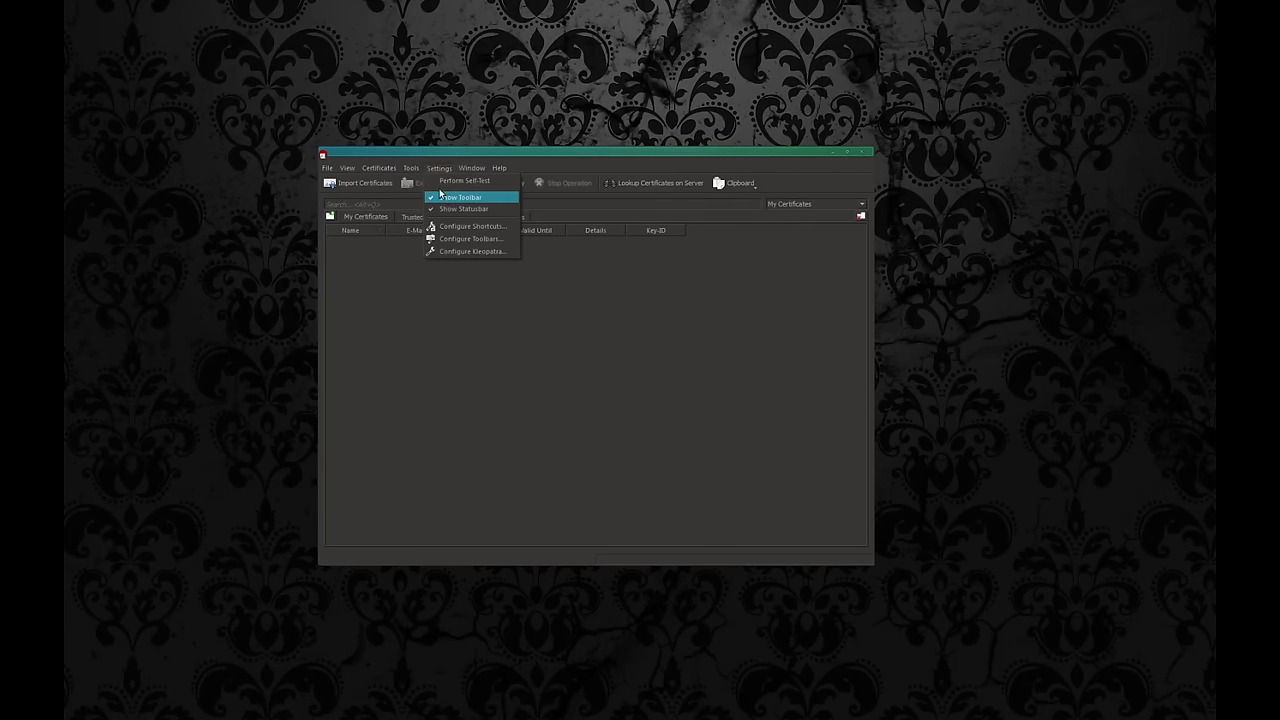
pyautogui.click(474, 251)
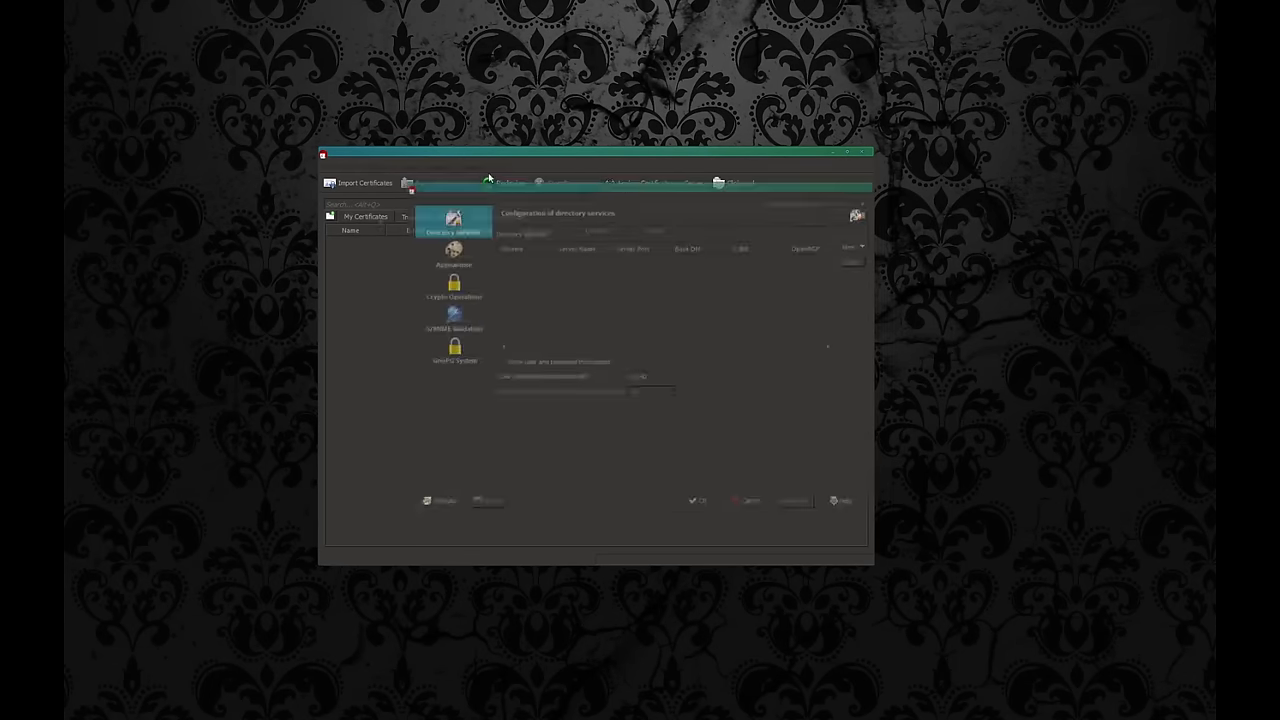
pyautogui.click(448, 350)
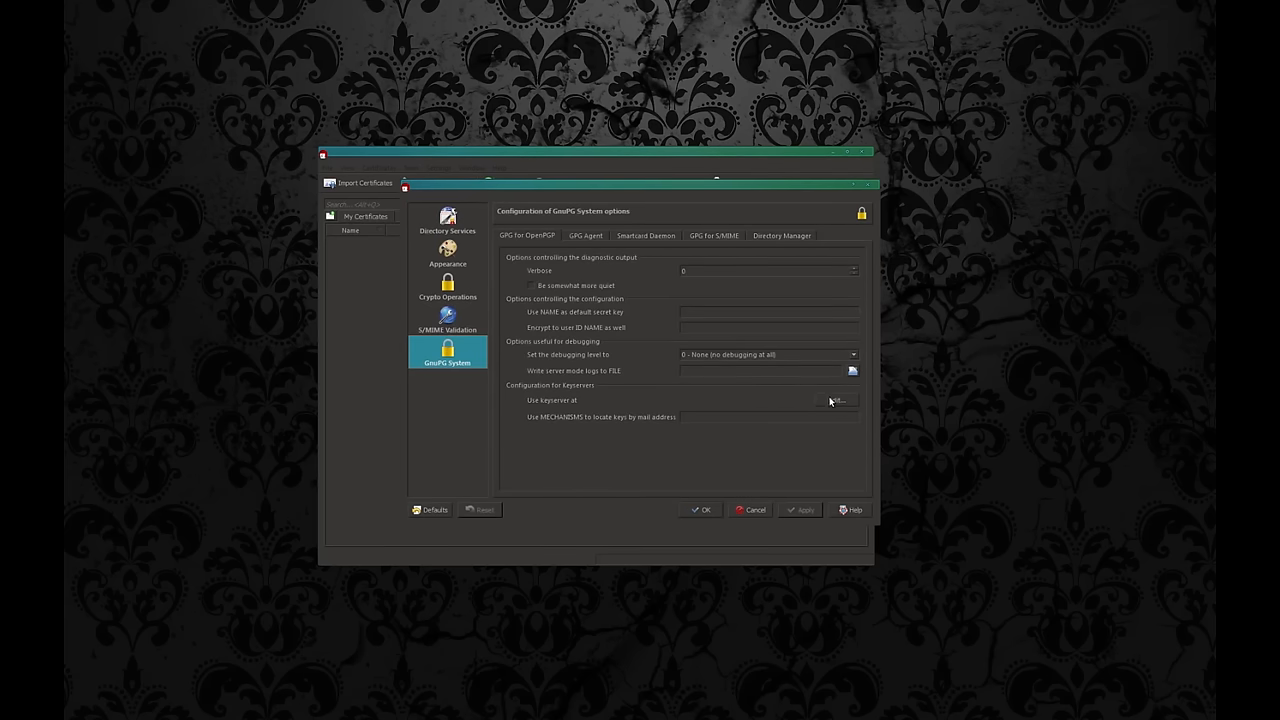
pyautogui.click(838, 400)
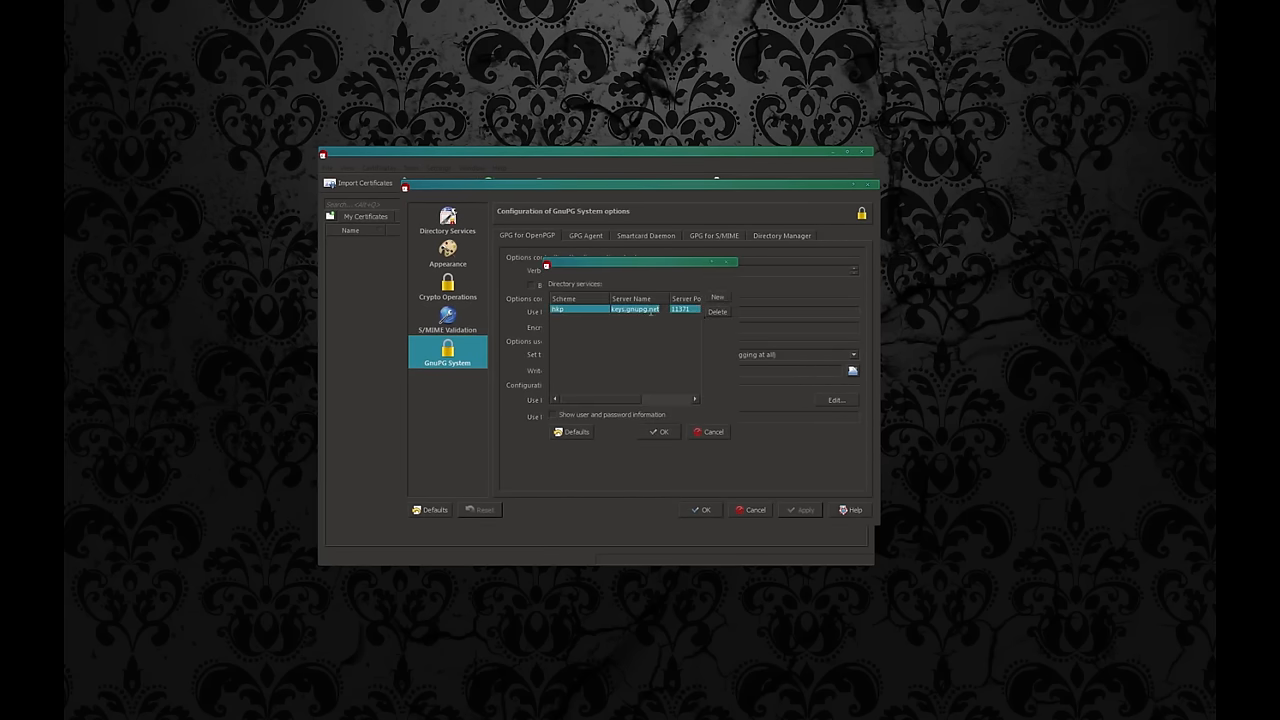
pyautogui.moveTo(648, 308)
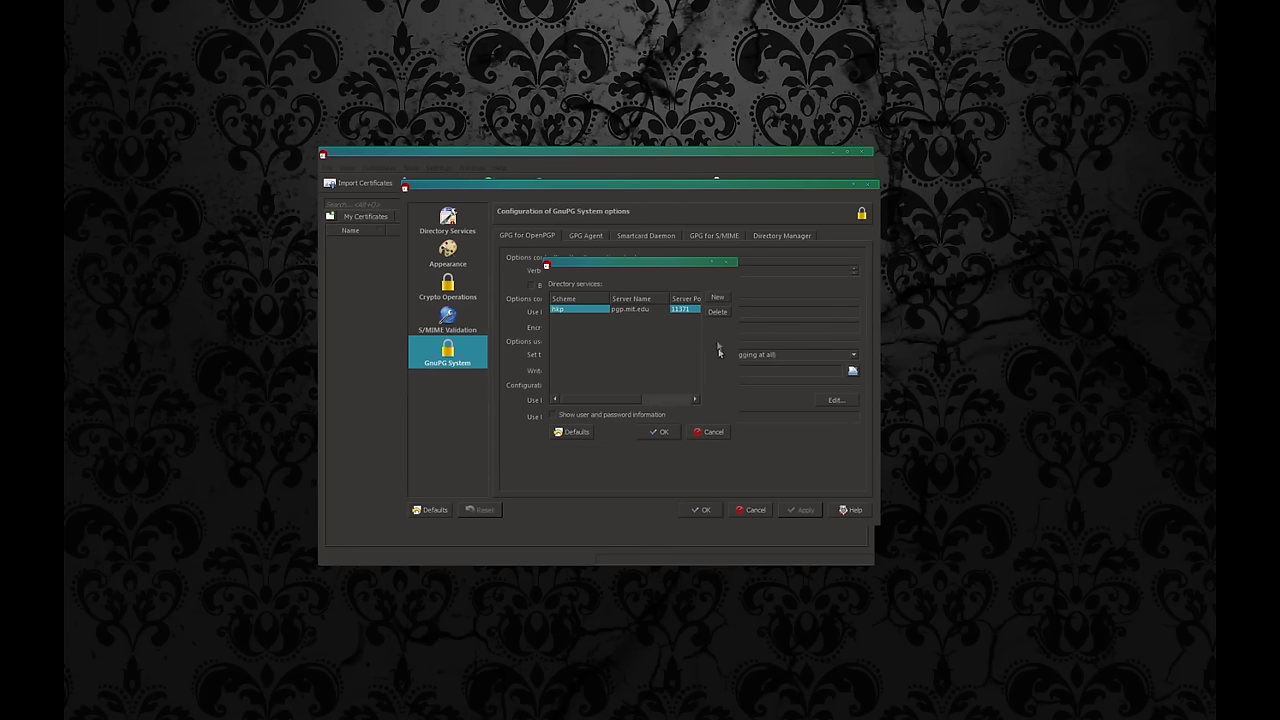
pyautogui.click(656, 432)
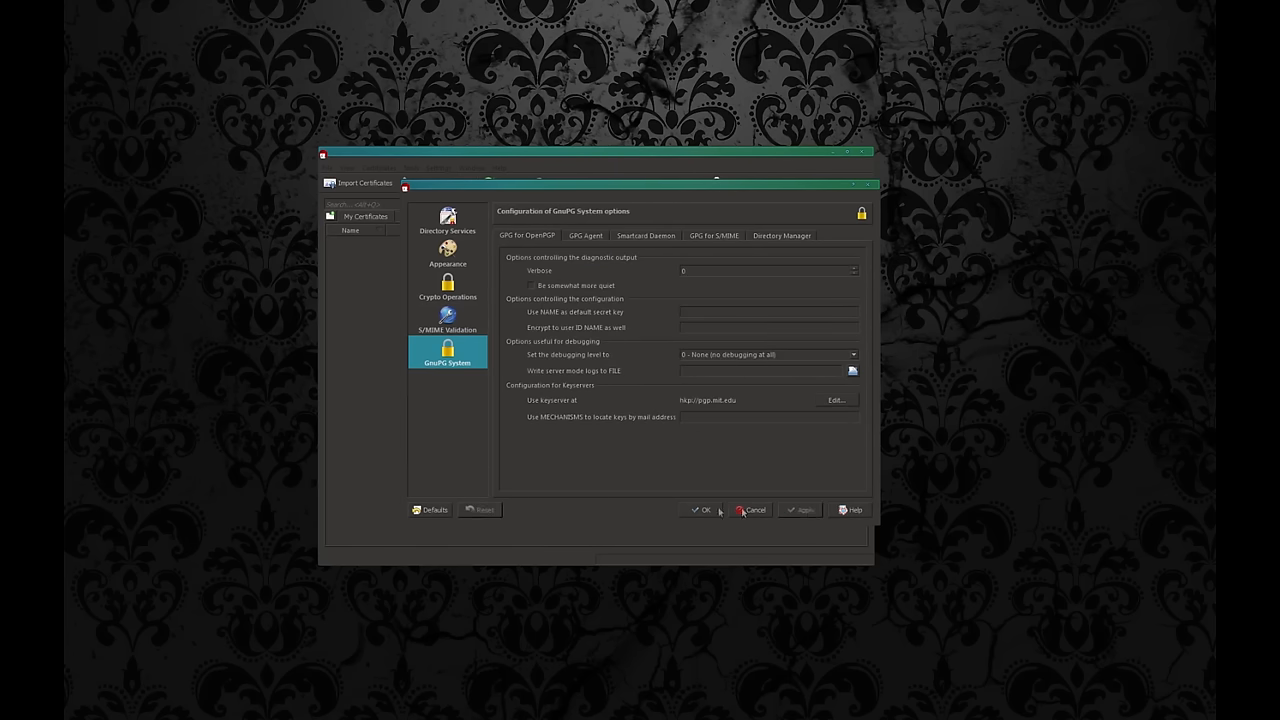
pyautogui.click(751, 510)
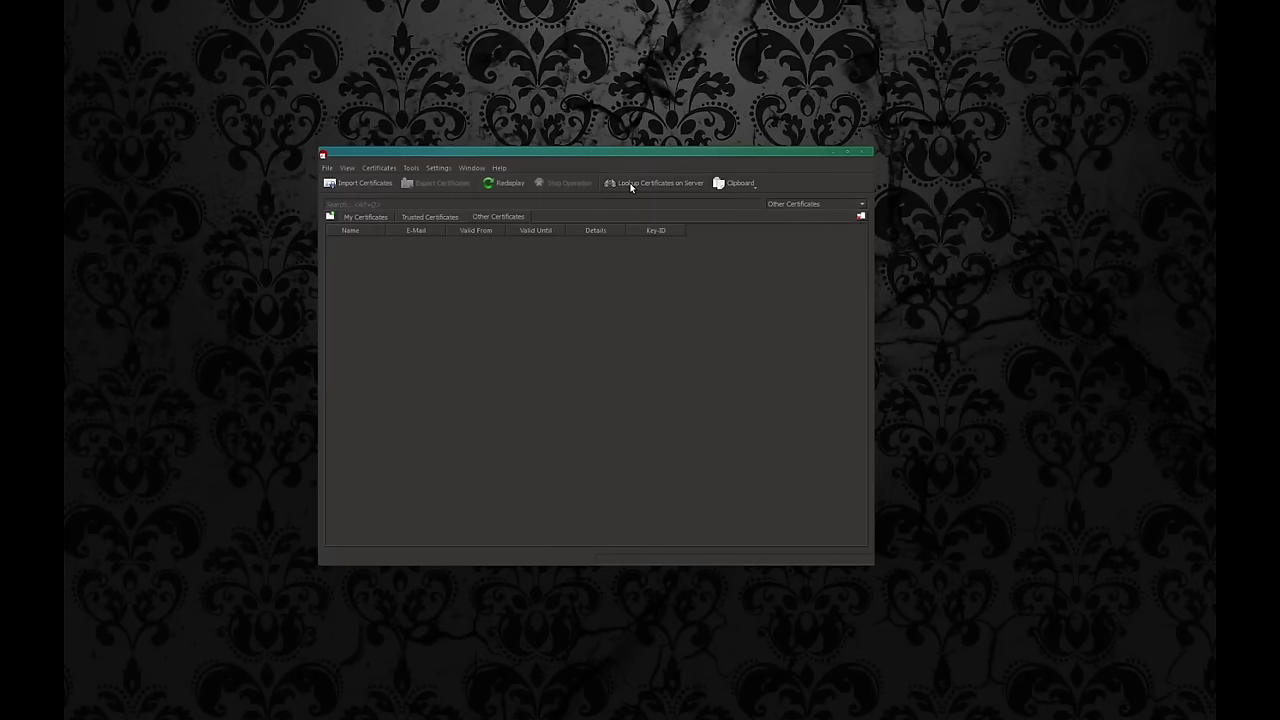
# Search the keyserver for 'Cicada 3301' and import certificate 7A35090F.
pyautogui.click(657, 182)
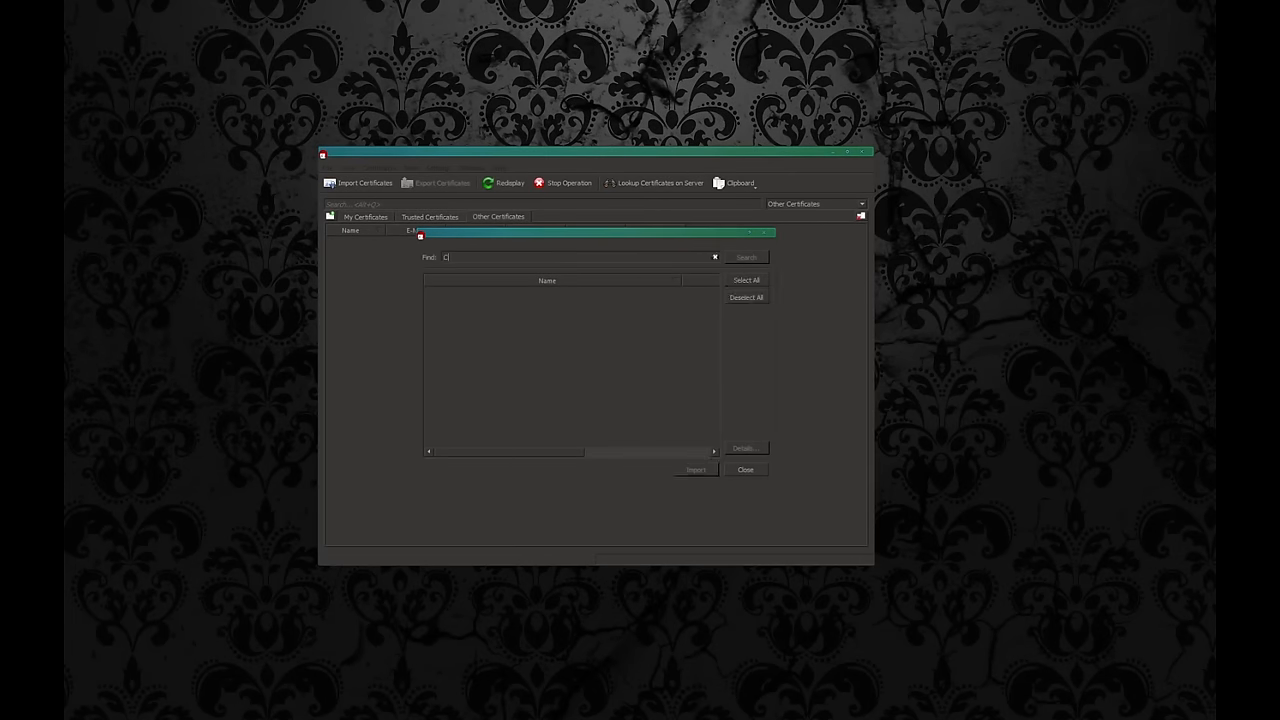
pyautogui.write('Cicada 3301')
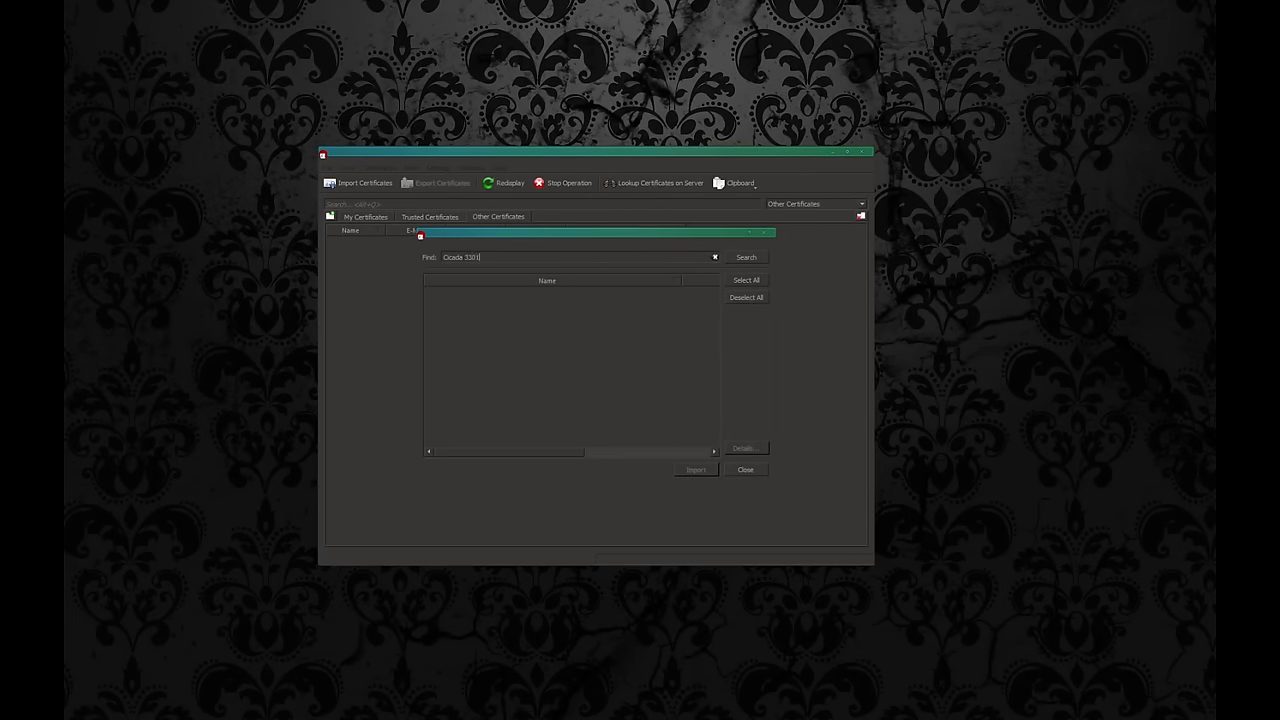
pyautogui.click(746, 257)
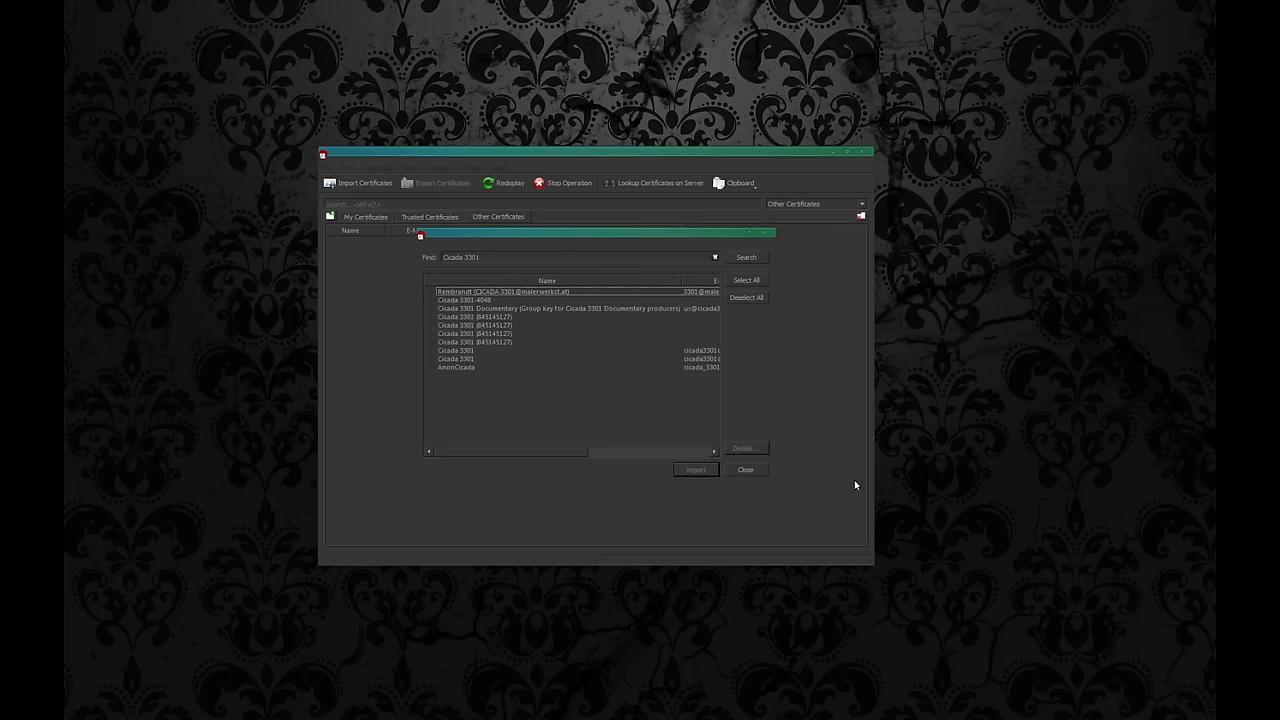
pyautogui.hscroll(3)
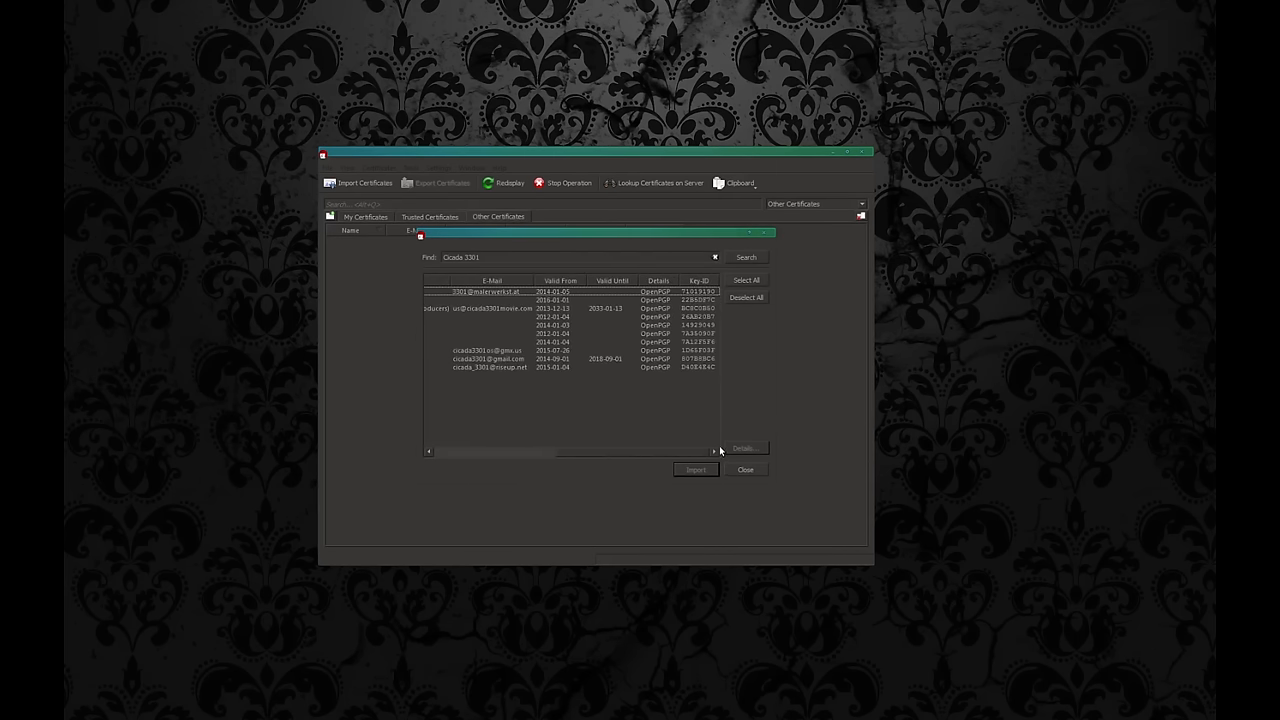
pyautogui.moveTo(681, 459)
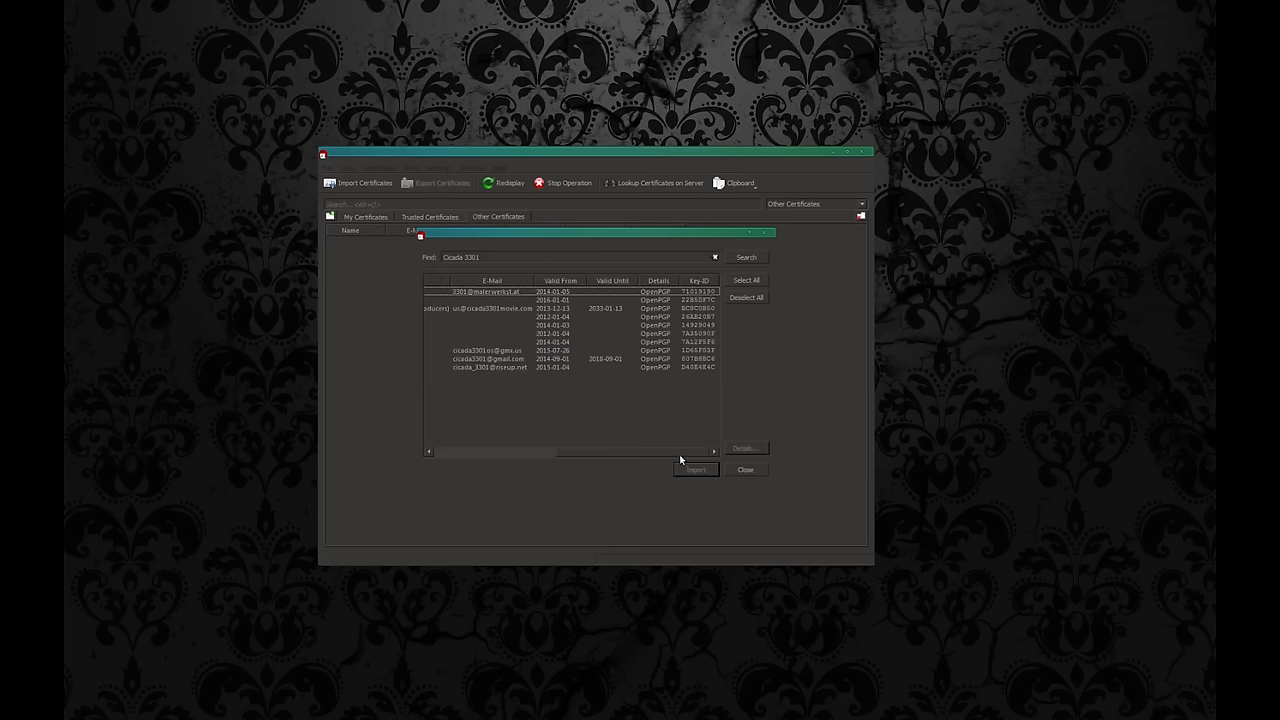
pyautogui.moveTo(712, 334)
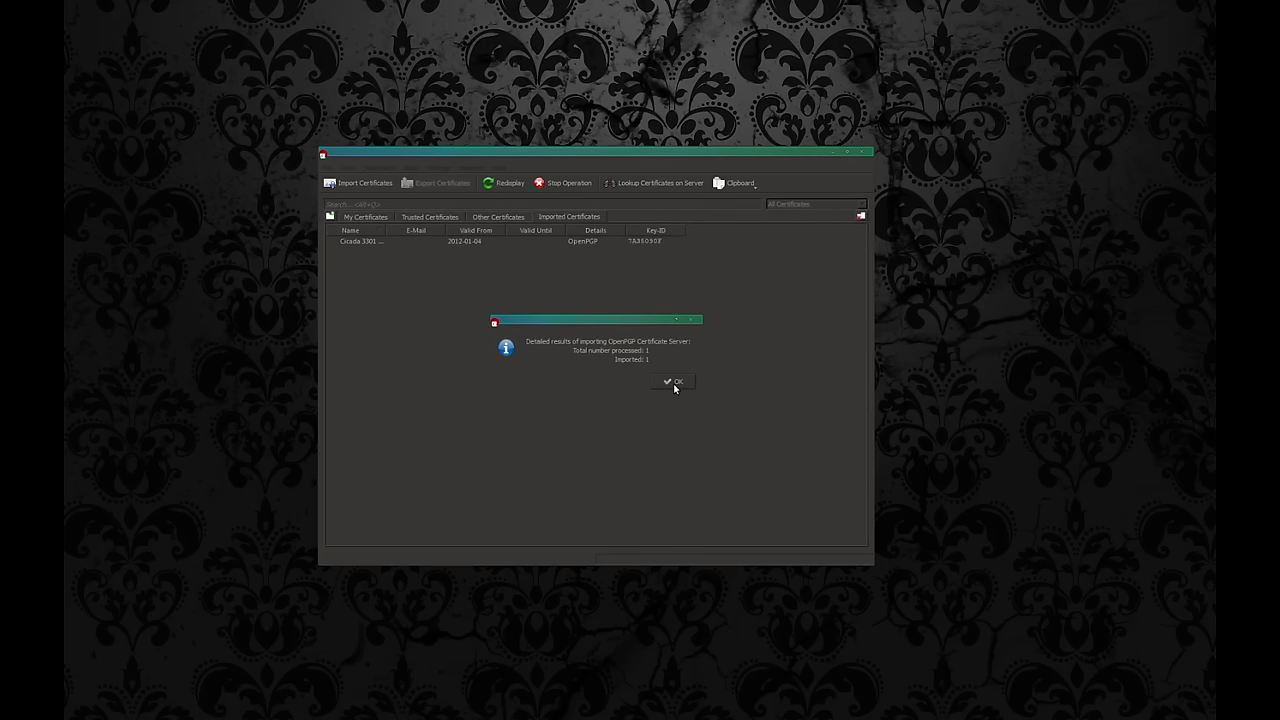
pyautogui.click(672, 381)
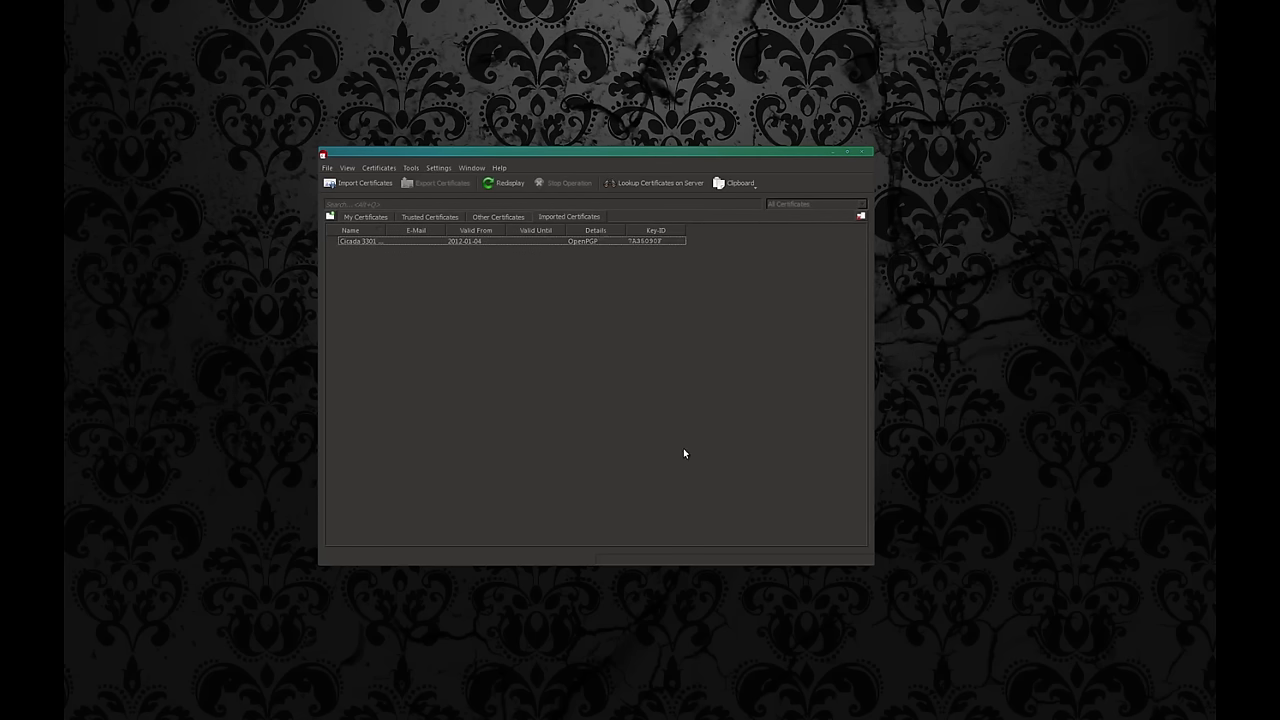
pyautogui.moveTo(595, 151); pyautogui.dragTo(614, 164)
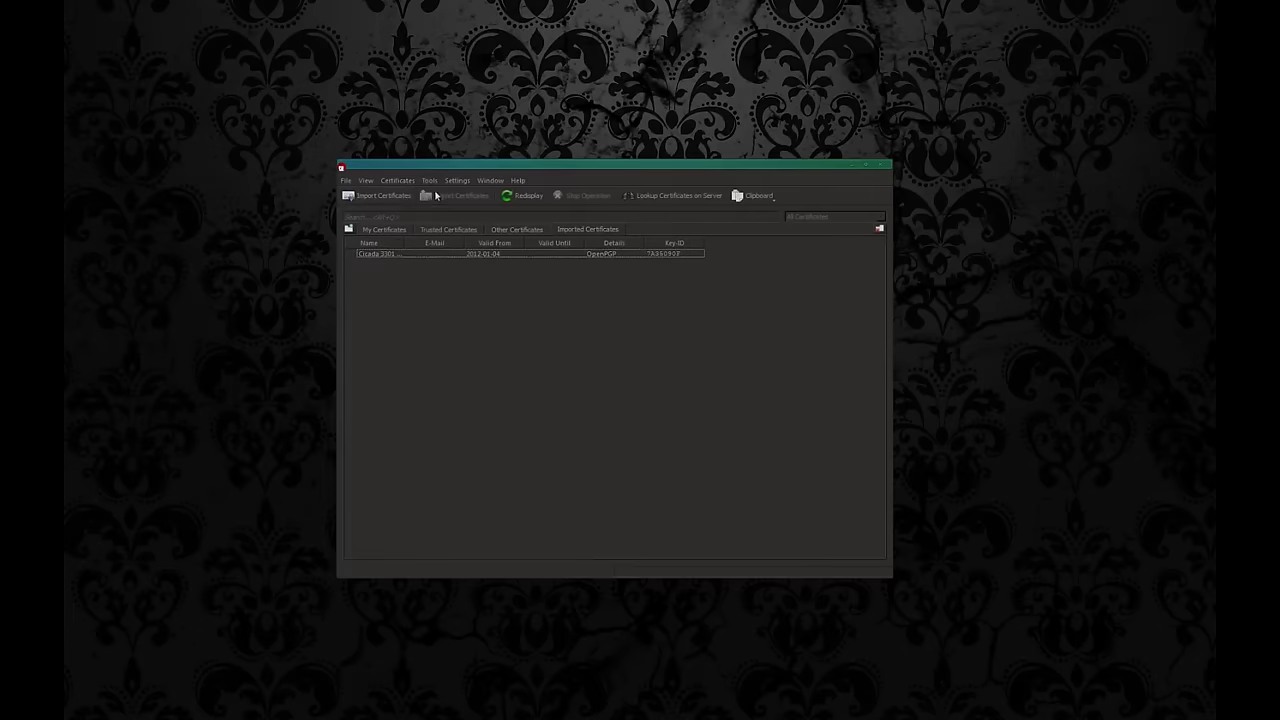
# Create a Nox Populi OpenPGP key pair through the New Certificate wizard with a passphrase.
pyautogui.click(397, 180)
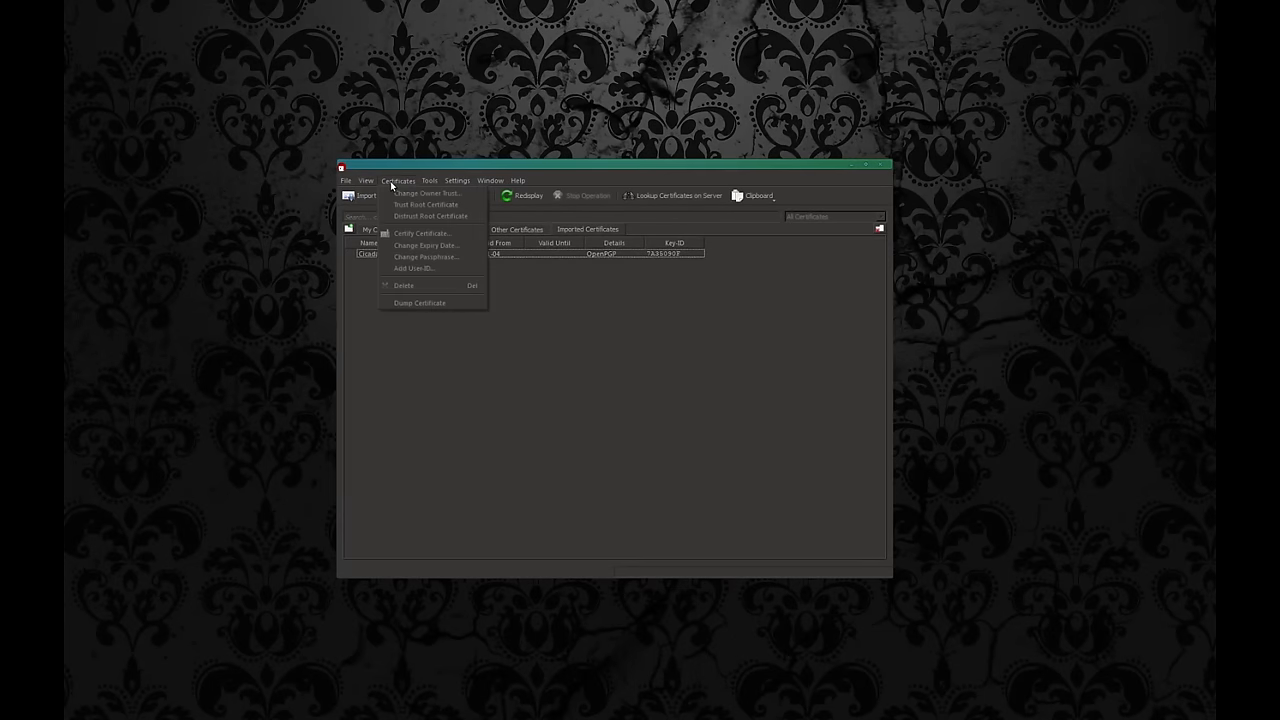
pyautogui.click(345, 181)
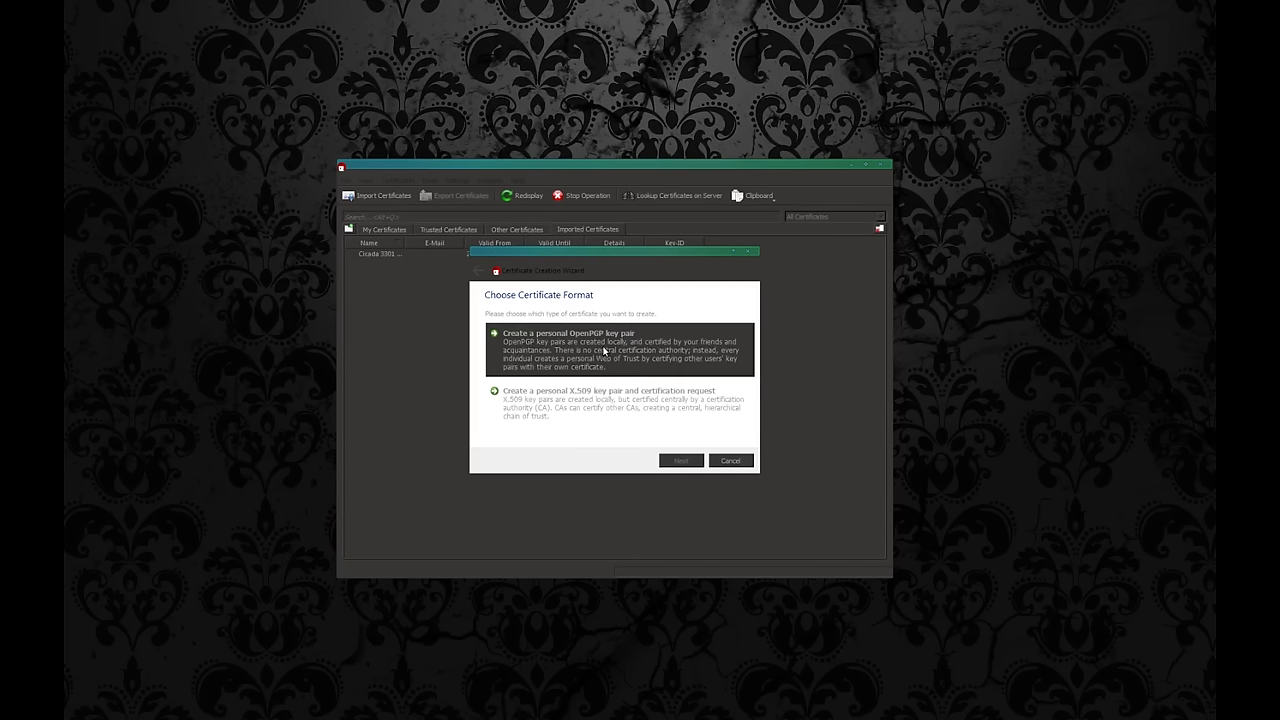
pyautogui.click(681, 460)
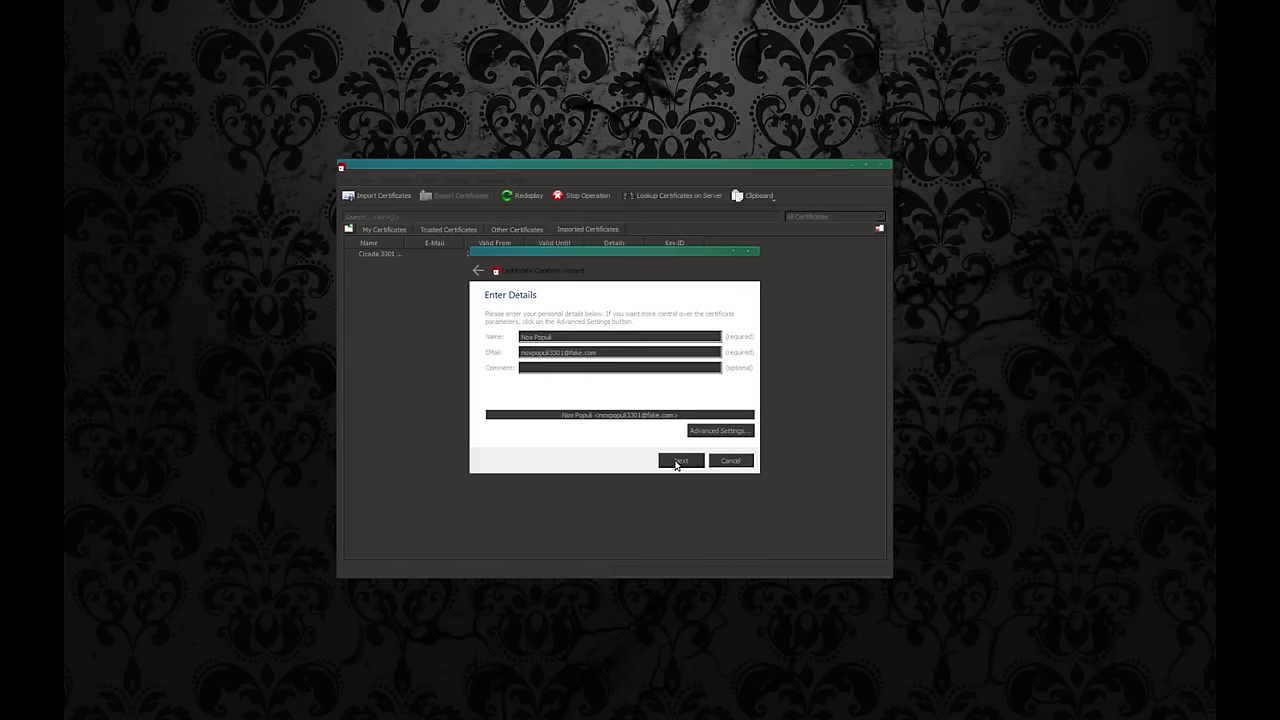
pyautogui.click(680, 461)
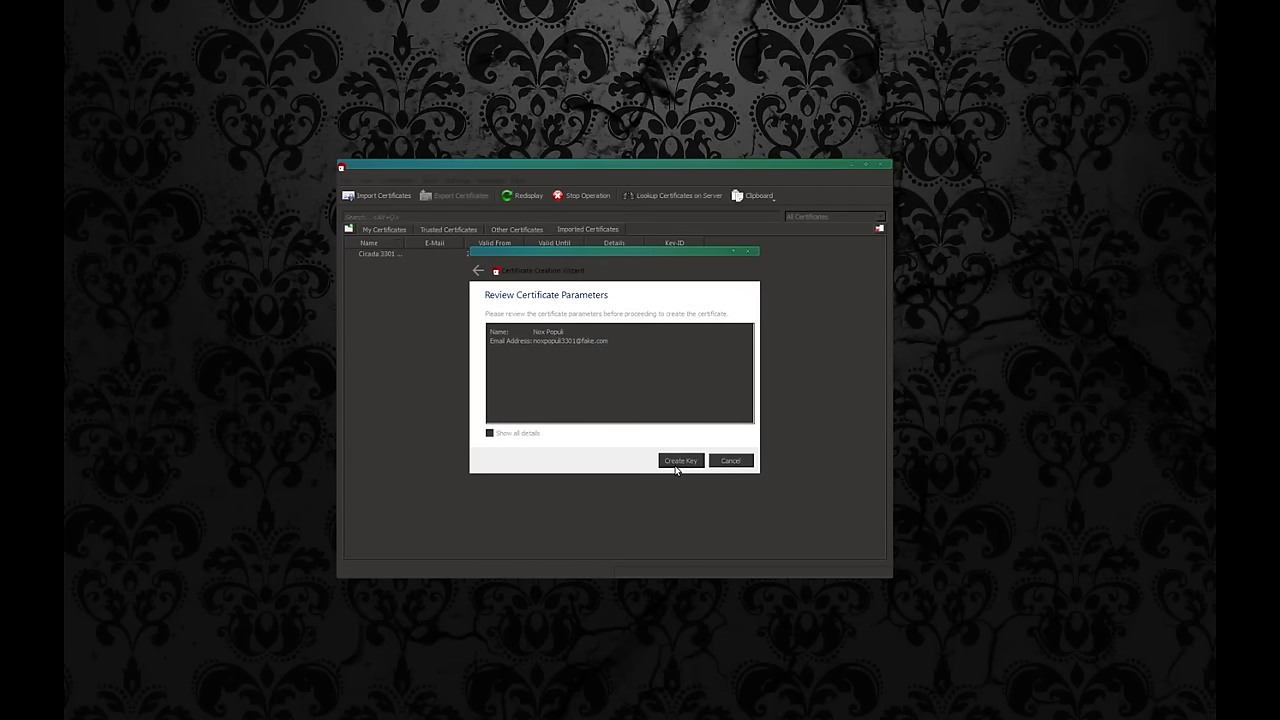
pyautogui.click(680, 460)
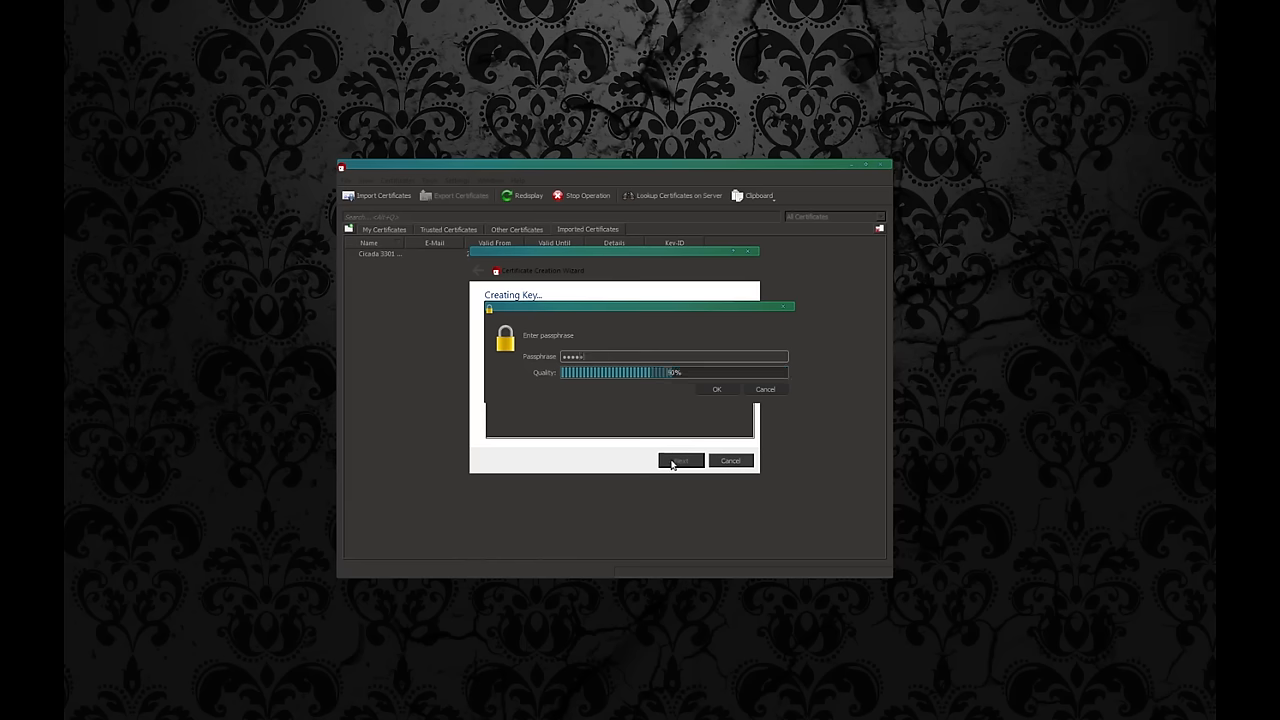
pyautogui.write('••')
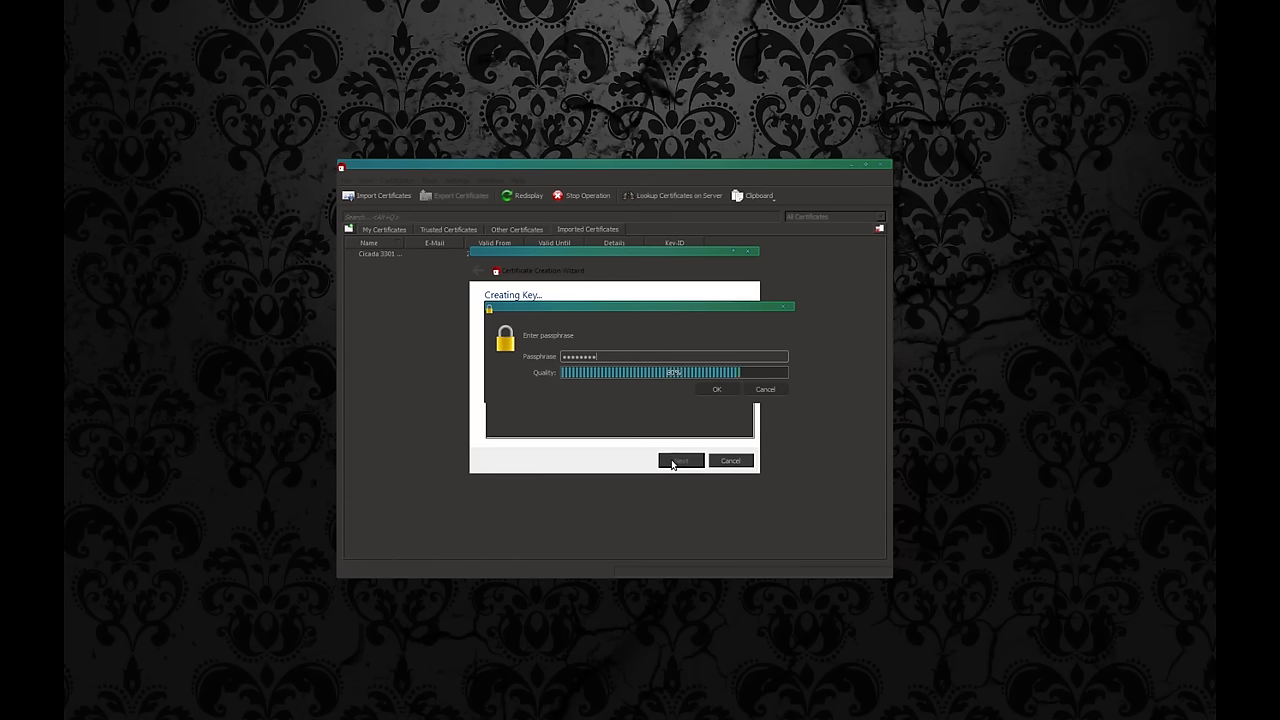
pyautogui.click(717, 389)
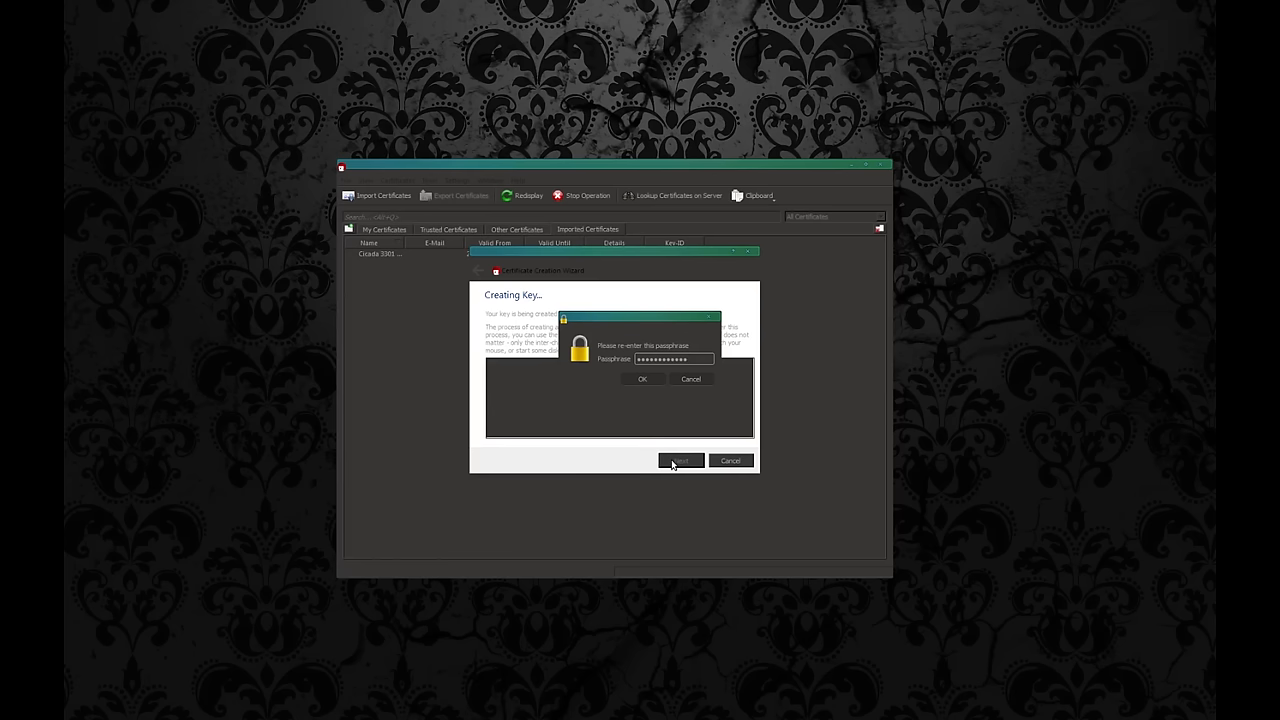
pyautogui.click(643, 379)
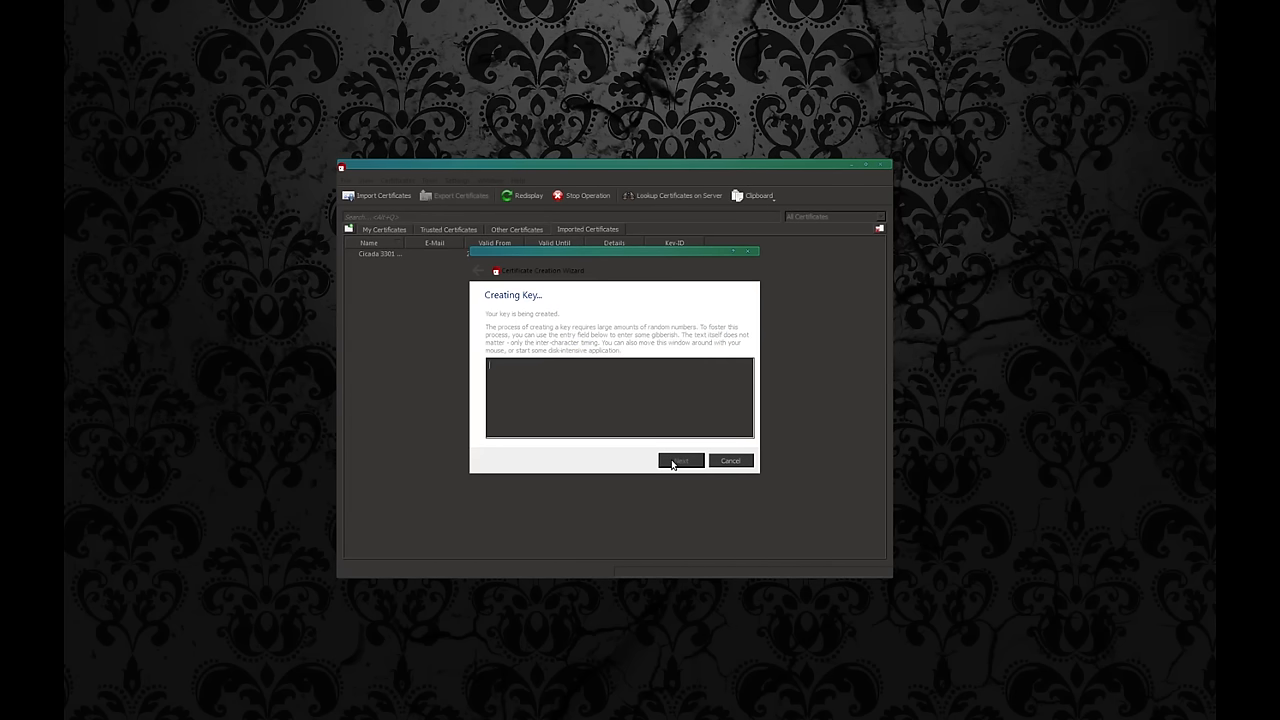
pyautogui.click(680, 460)
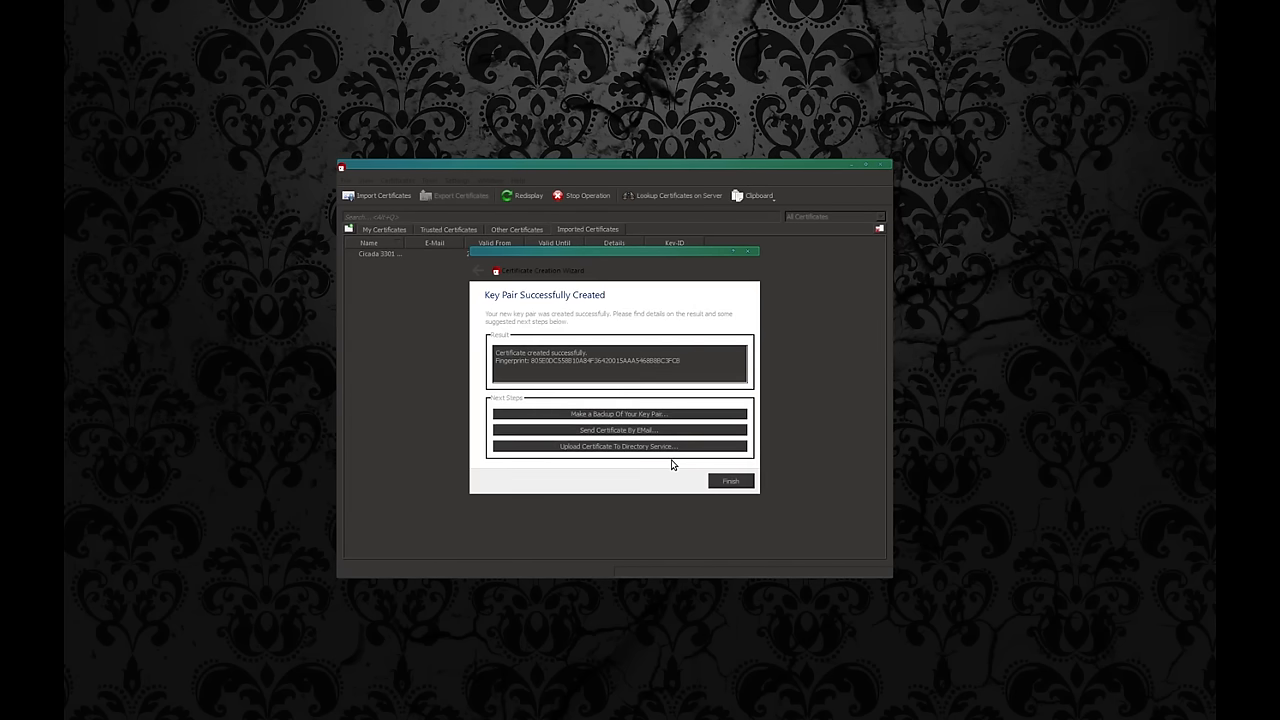
pyautogui.moveTo(858, 366)
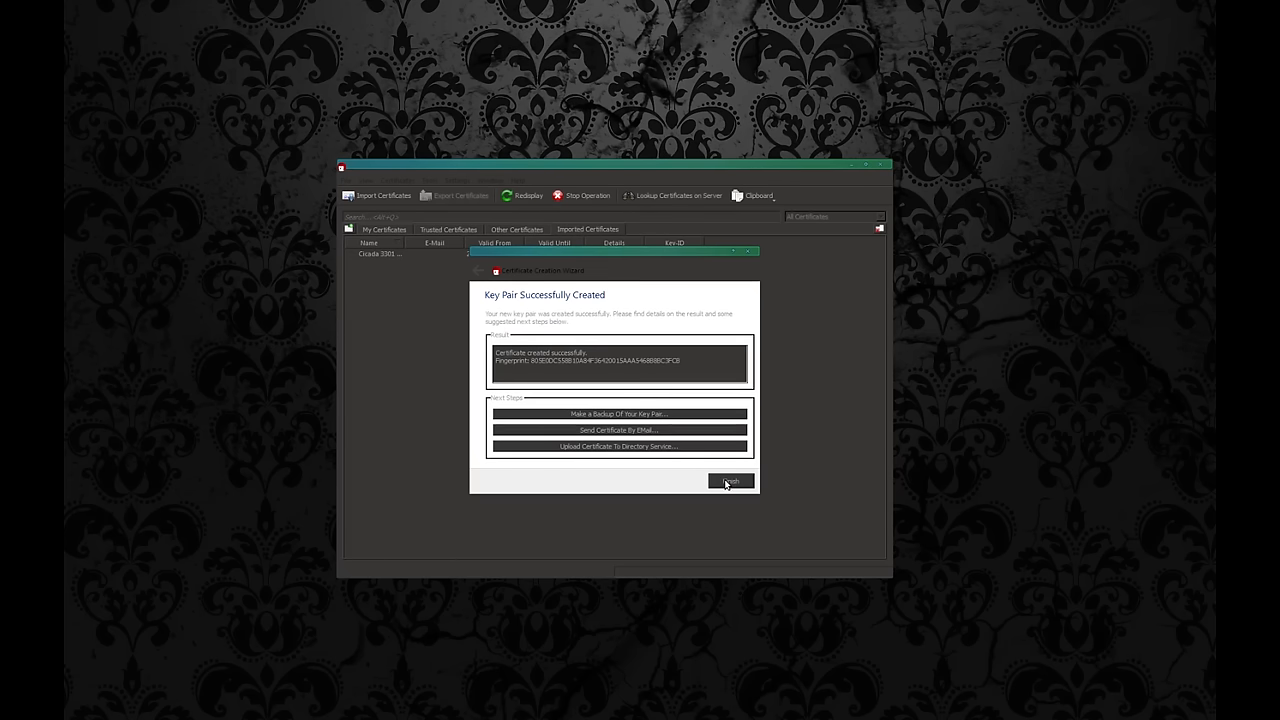
pyautogui.click(730, 480)
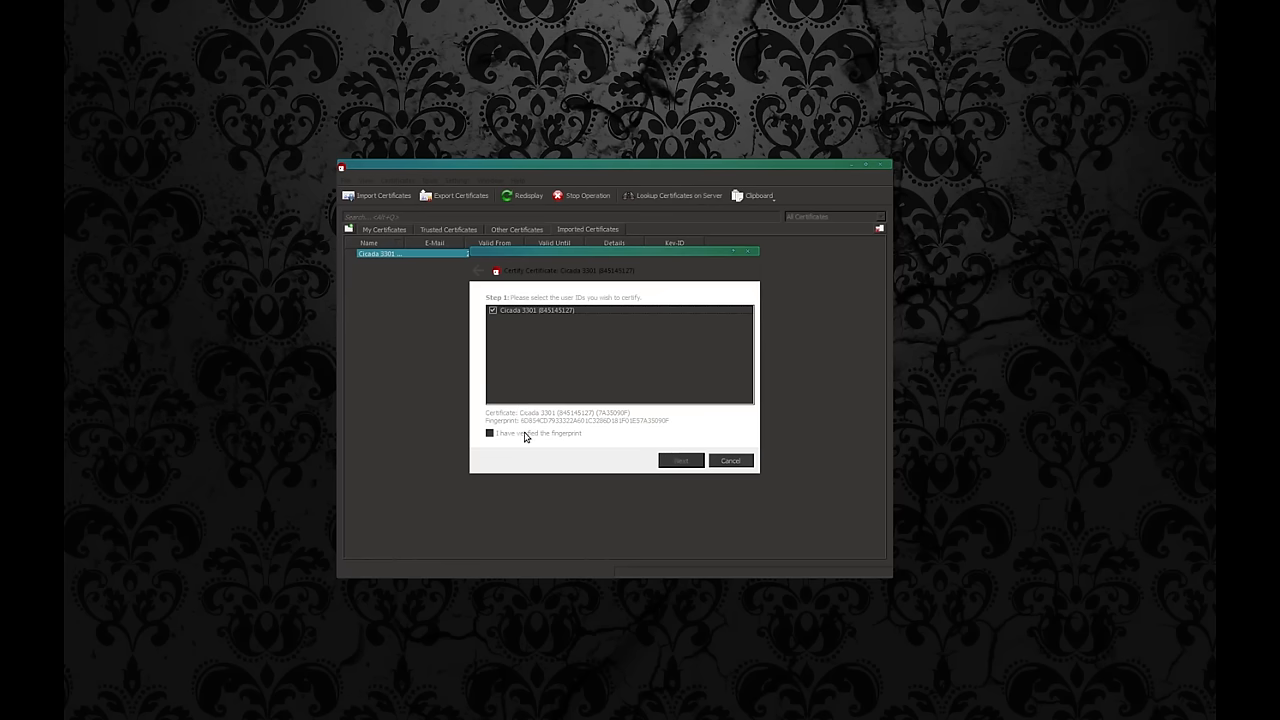
# Certify the Cicada 3301 certificate with the Nox Populi key after confirming its fingerprint.
pyautogui.click(680, 460)
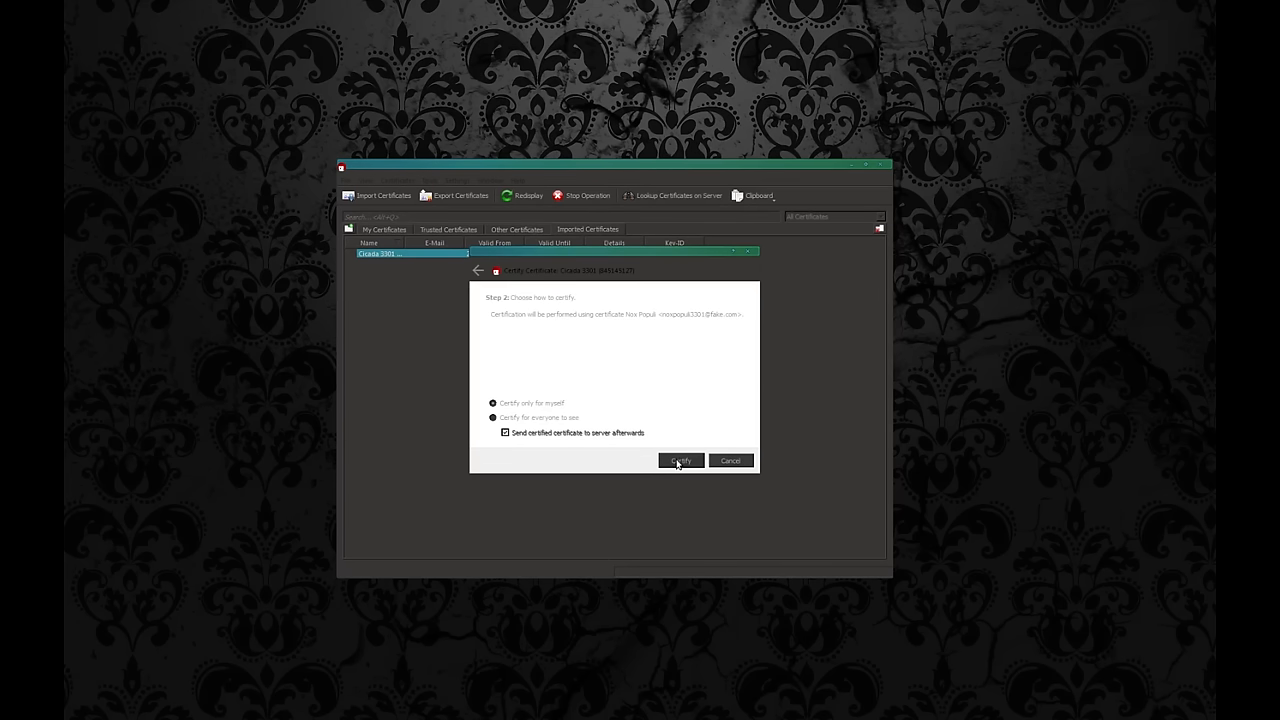
pyautogui.click(680, 460)
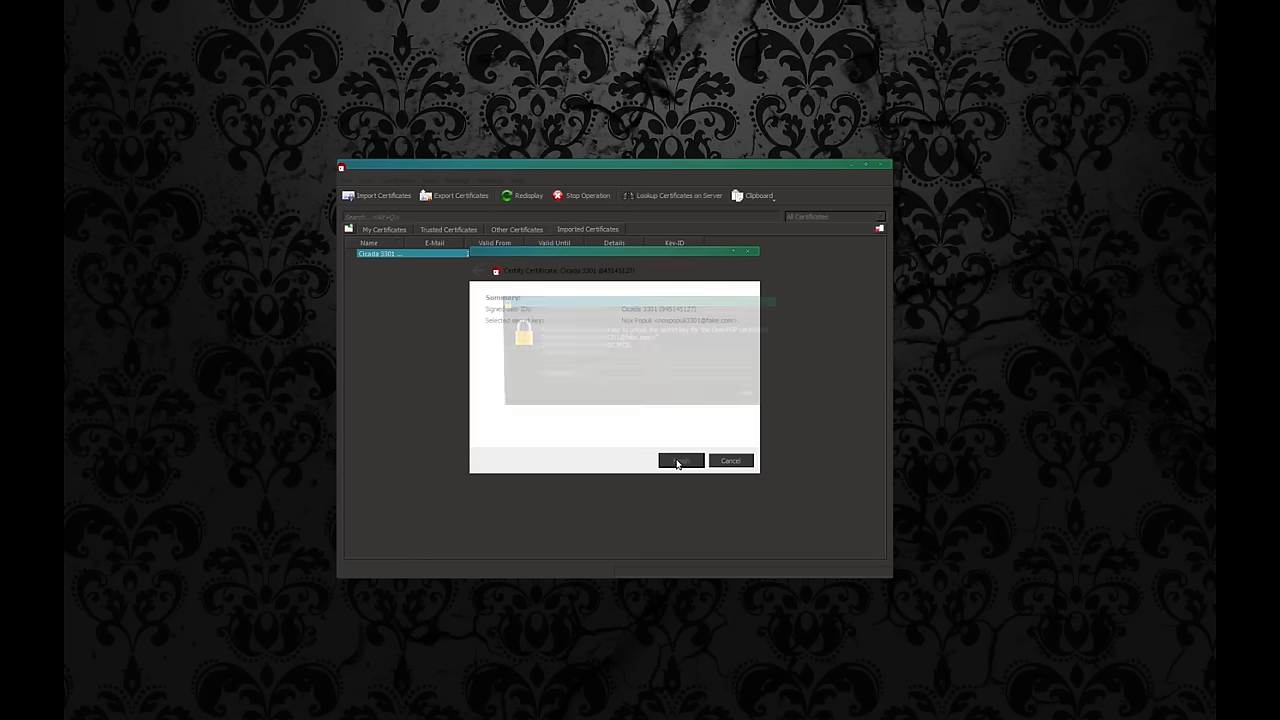
pyautogui.click(680, 461)
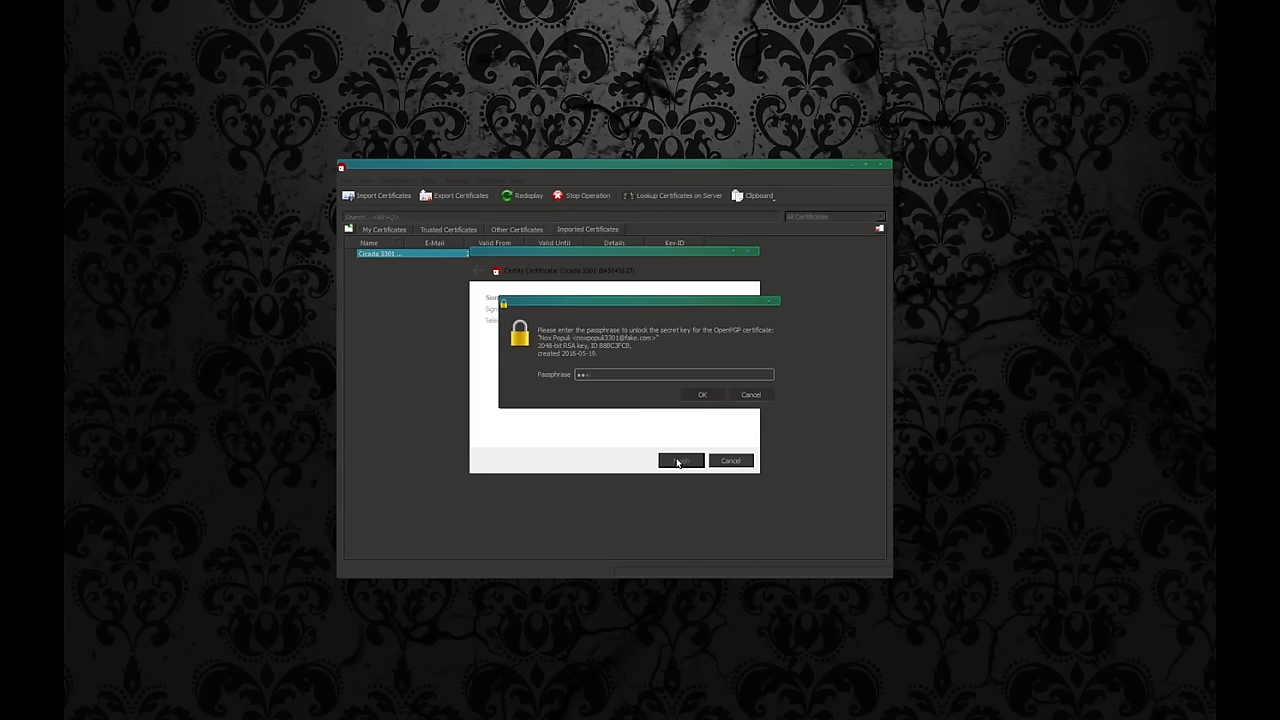
pyautogui.click(703, 394)
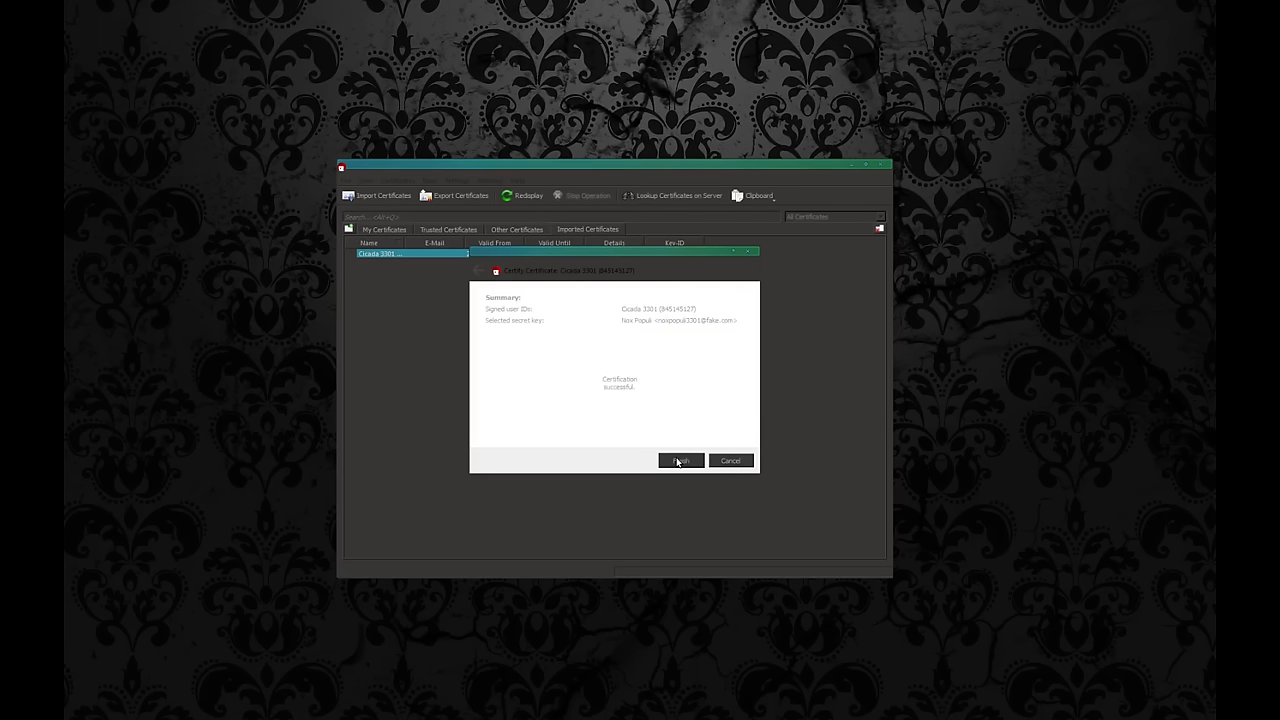
pyautogui.click(680, 460)
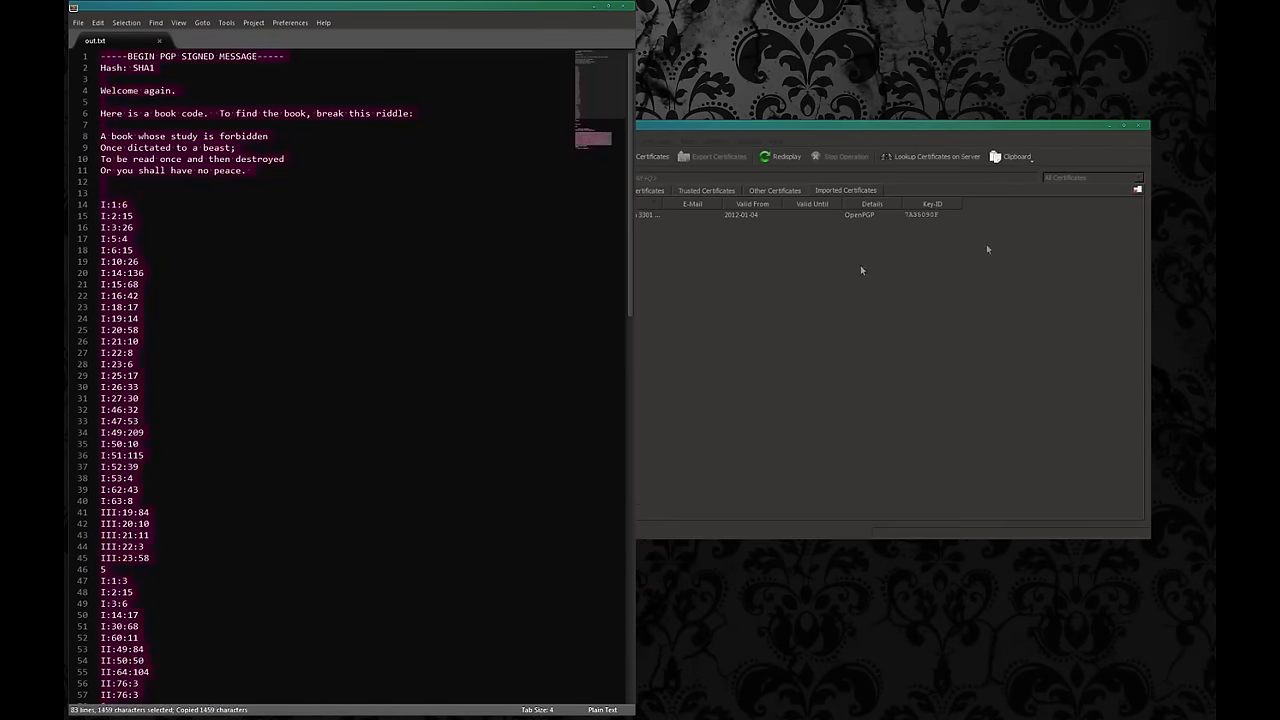
# Decrypt/Verify the clipboard's signed out.txt message, view the valid Cicada 3301 signature details, and finish.
pyautogui.click(1013, 156)
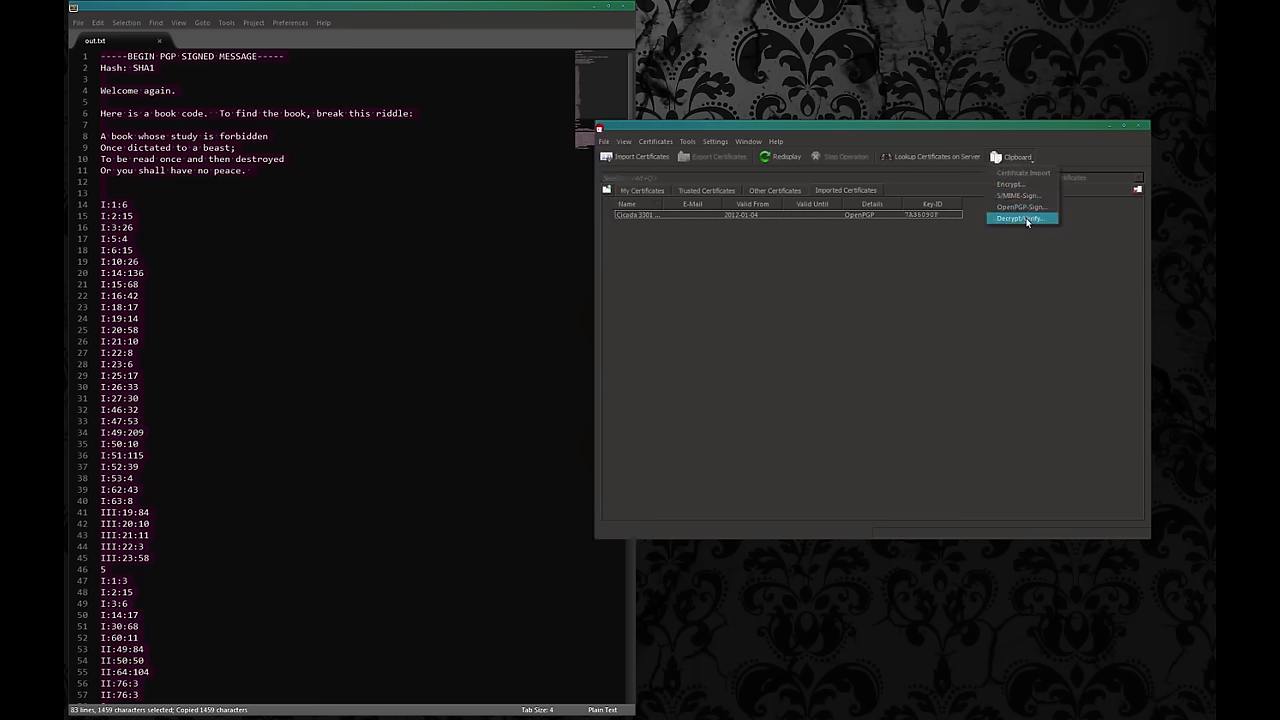
pyautogui.click(1021, 218)
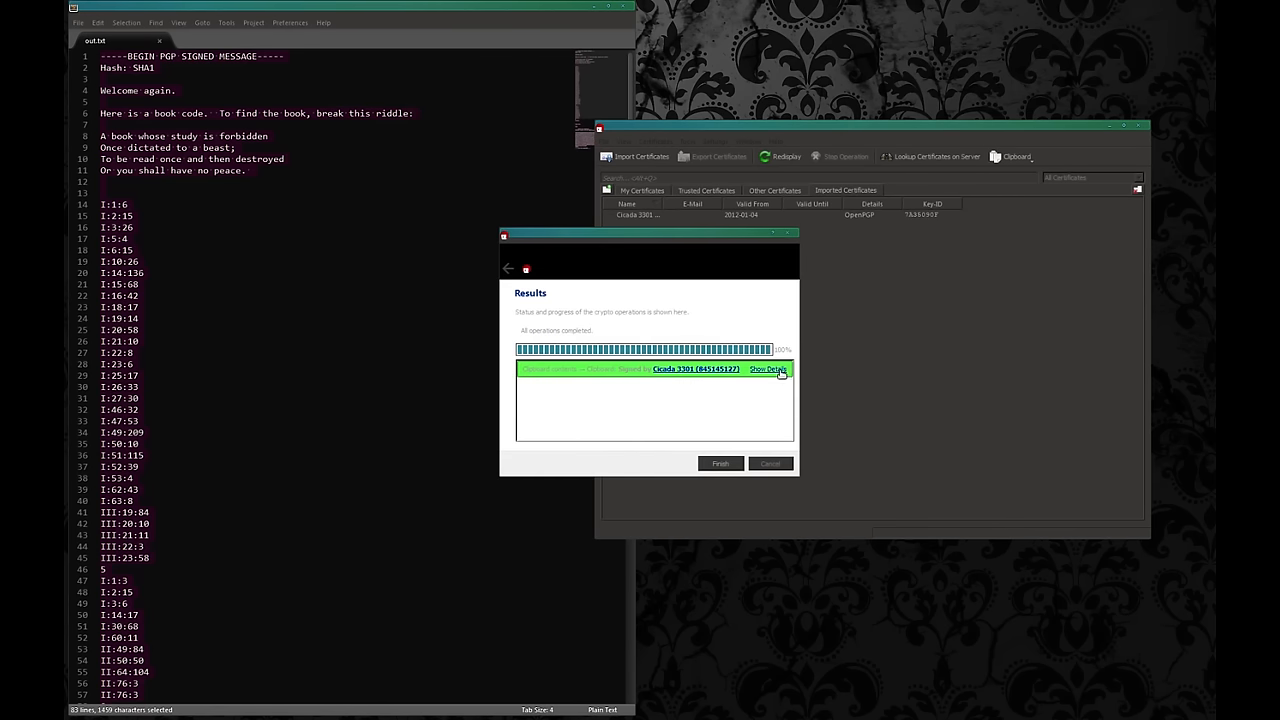
pyautogui.click(770, 370)
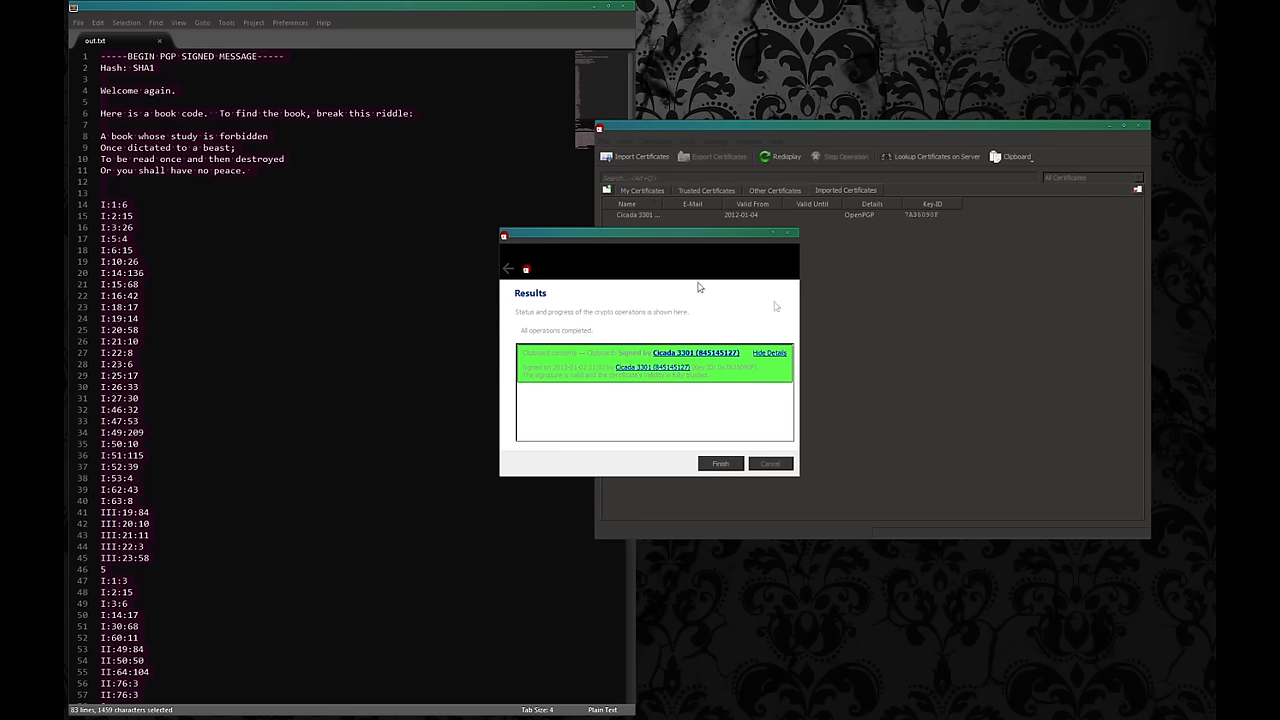
pyautogui.moveTo(851, 473)
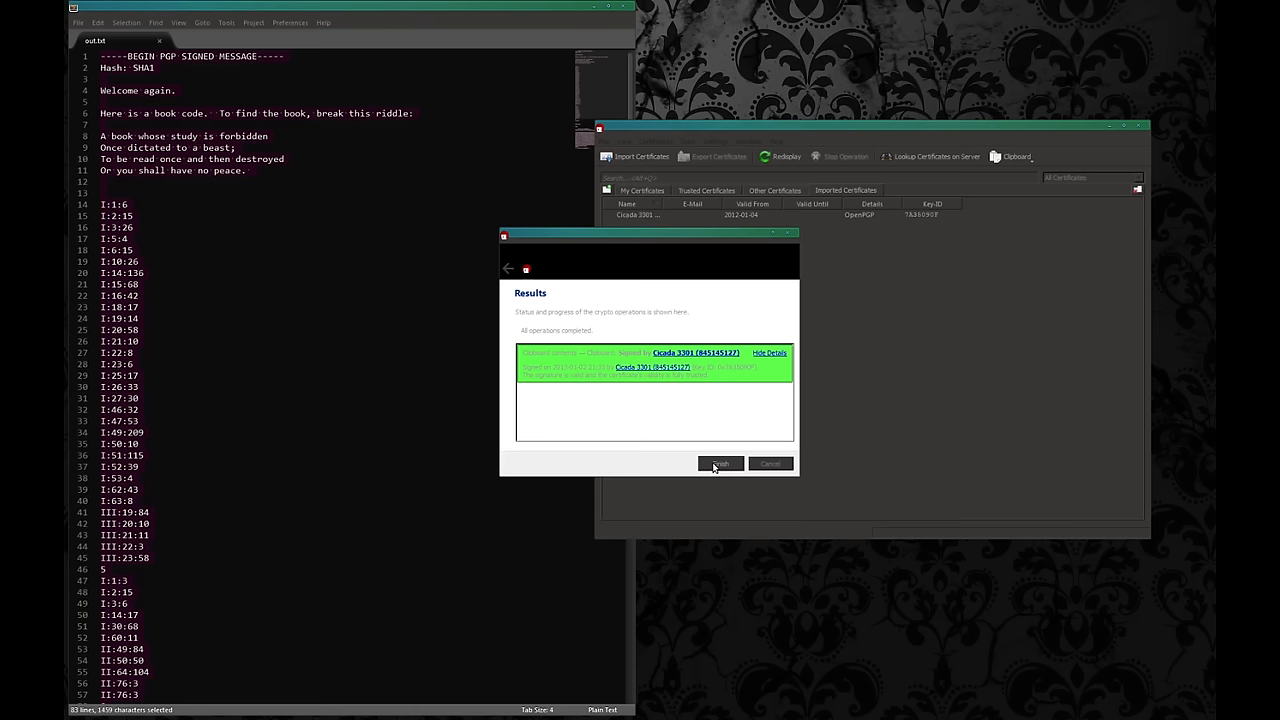
pyautogui.click(720, 463)
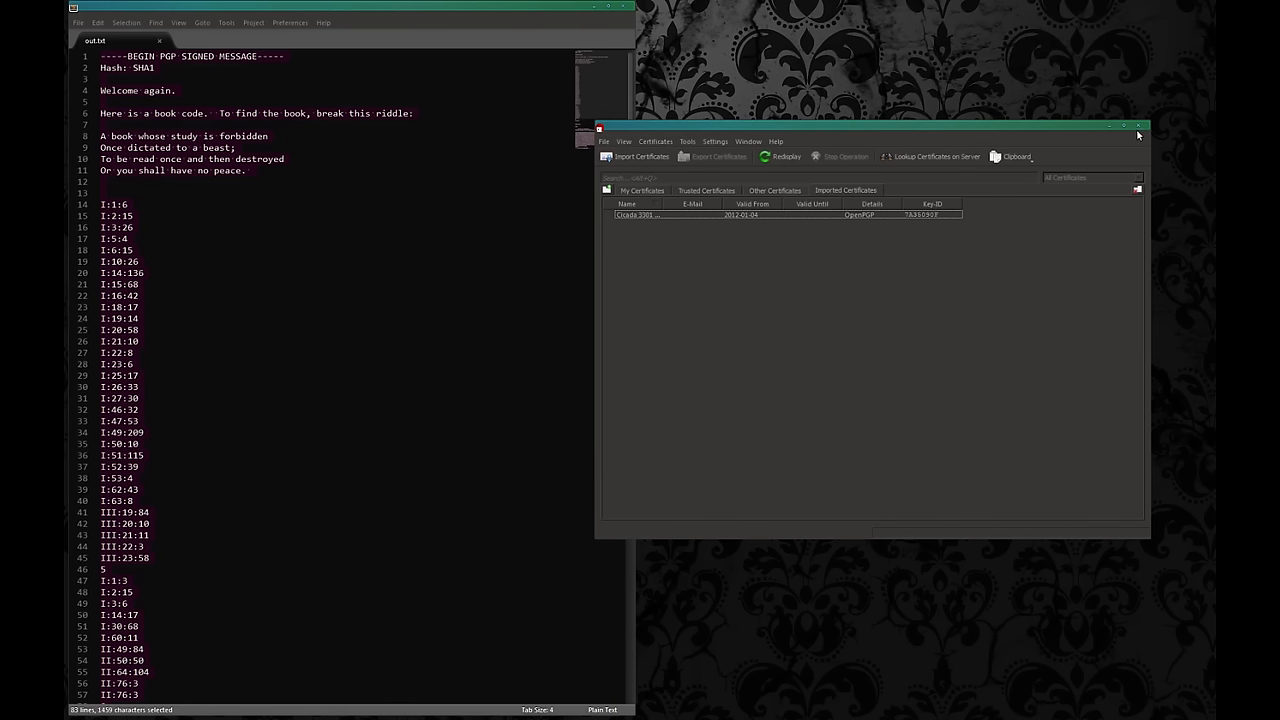